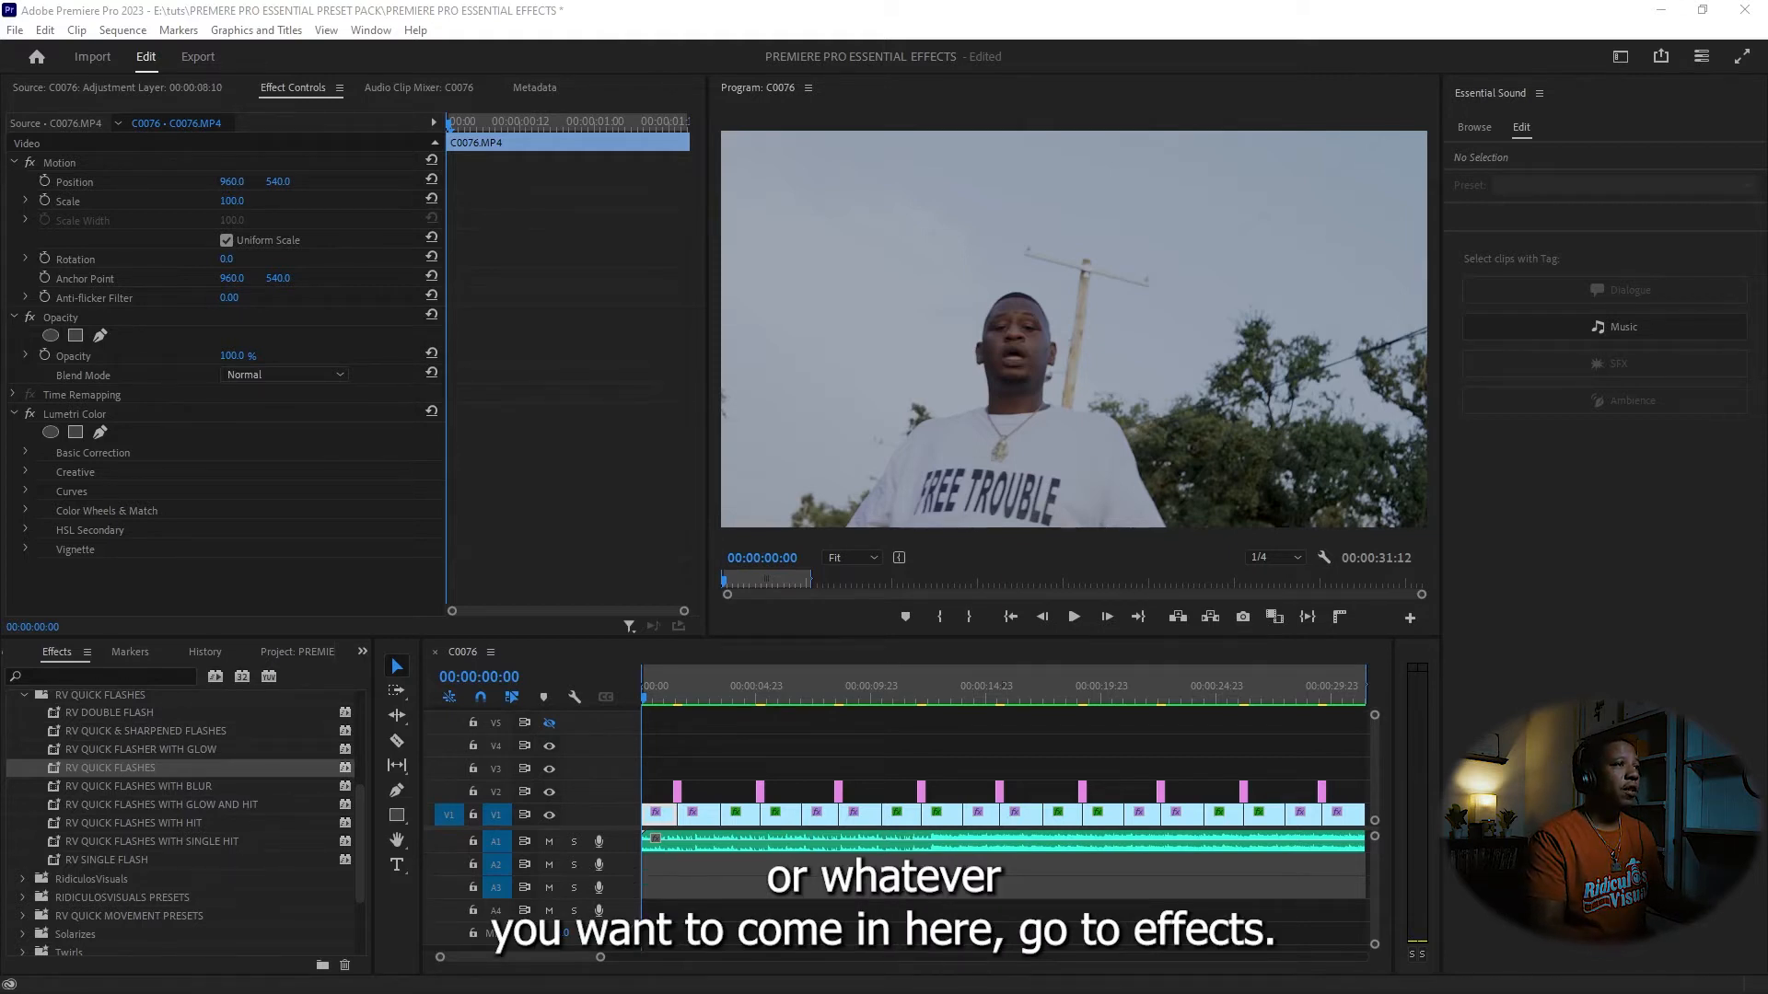
- Leave the RV Quick Flashes presets in Effects and show the Project panel's media bin
{"action": "right_click", "coordinate": [52, 671]}
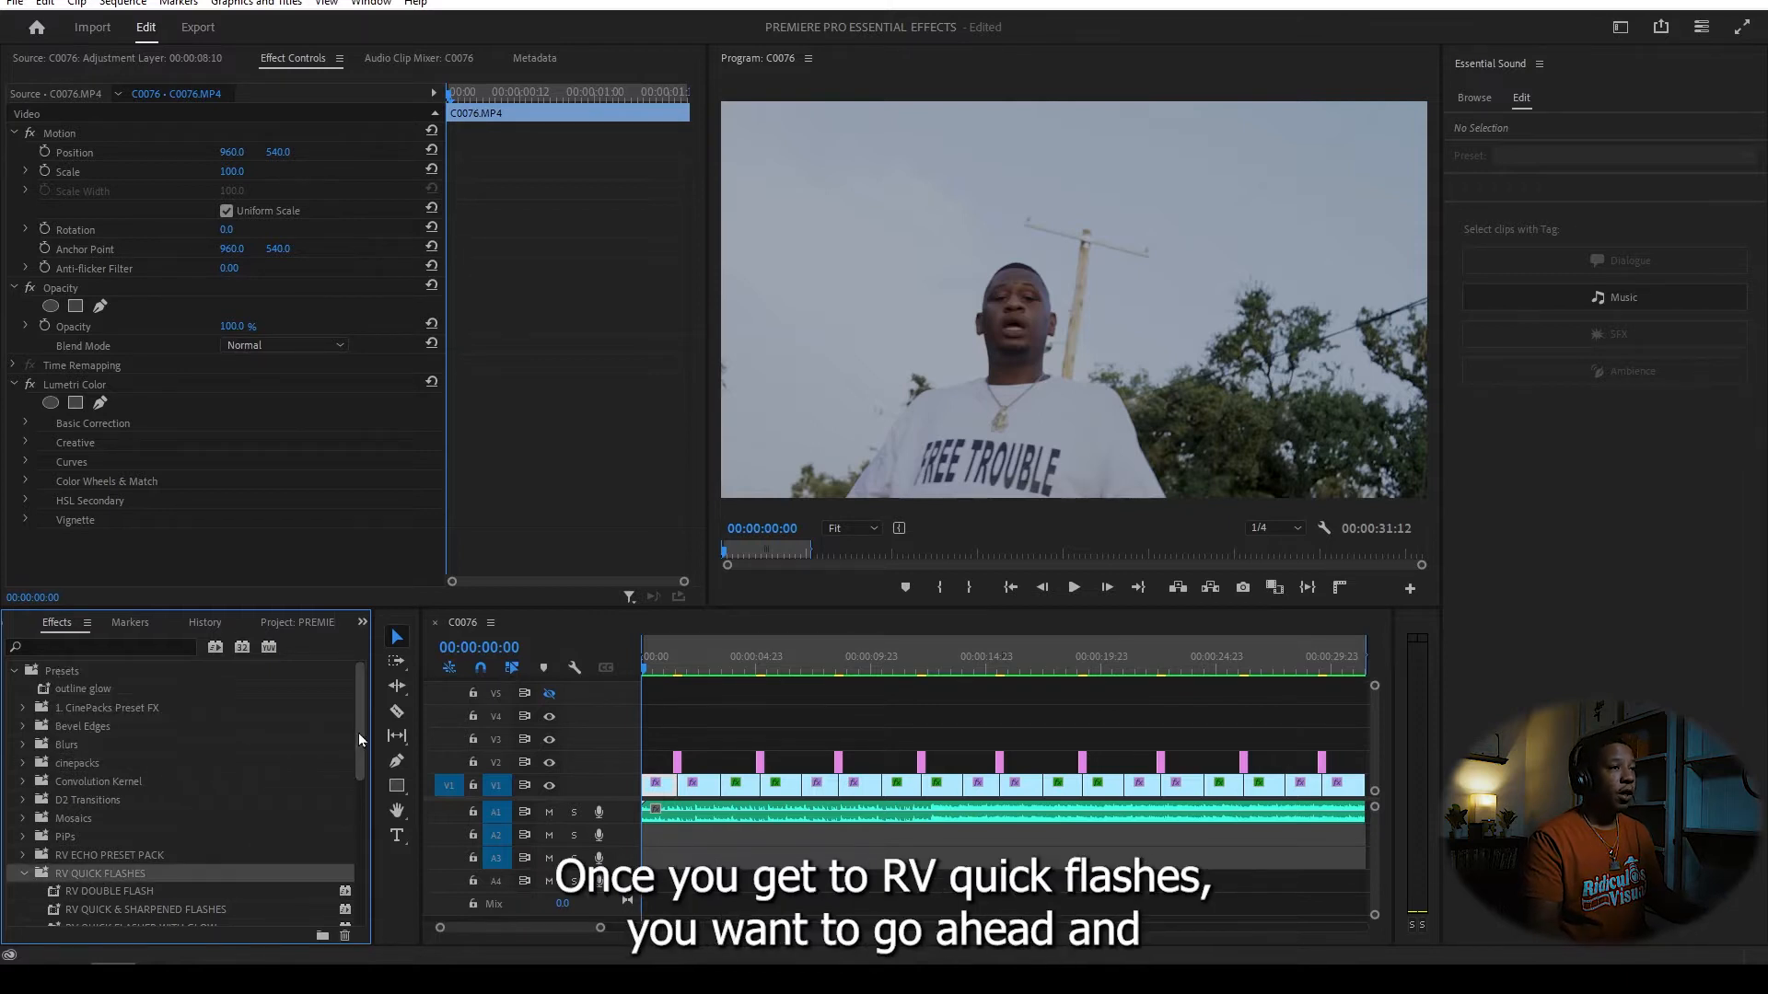
{"action": "left_click", "coordinate": [394, 632]}
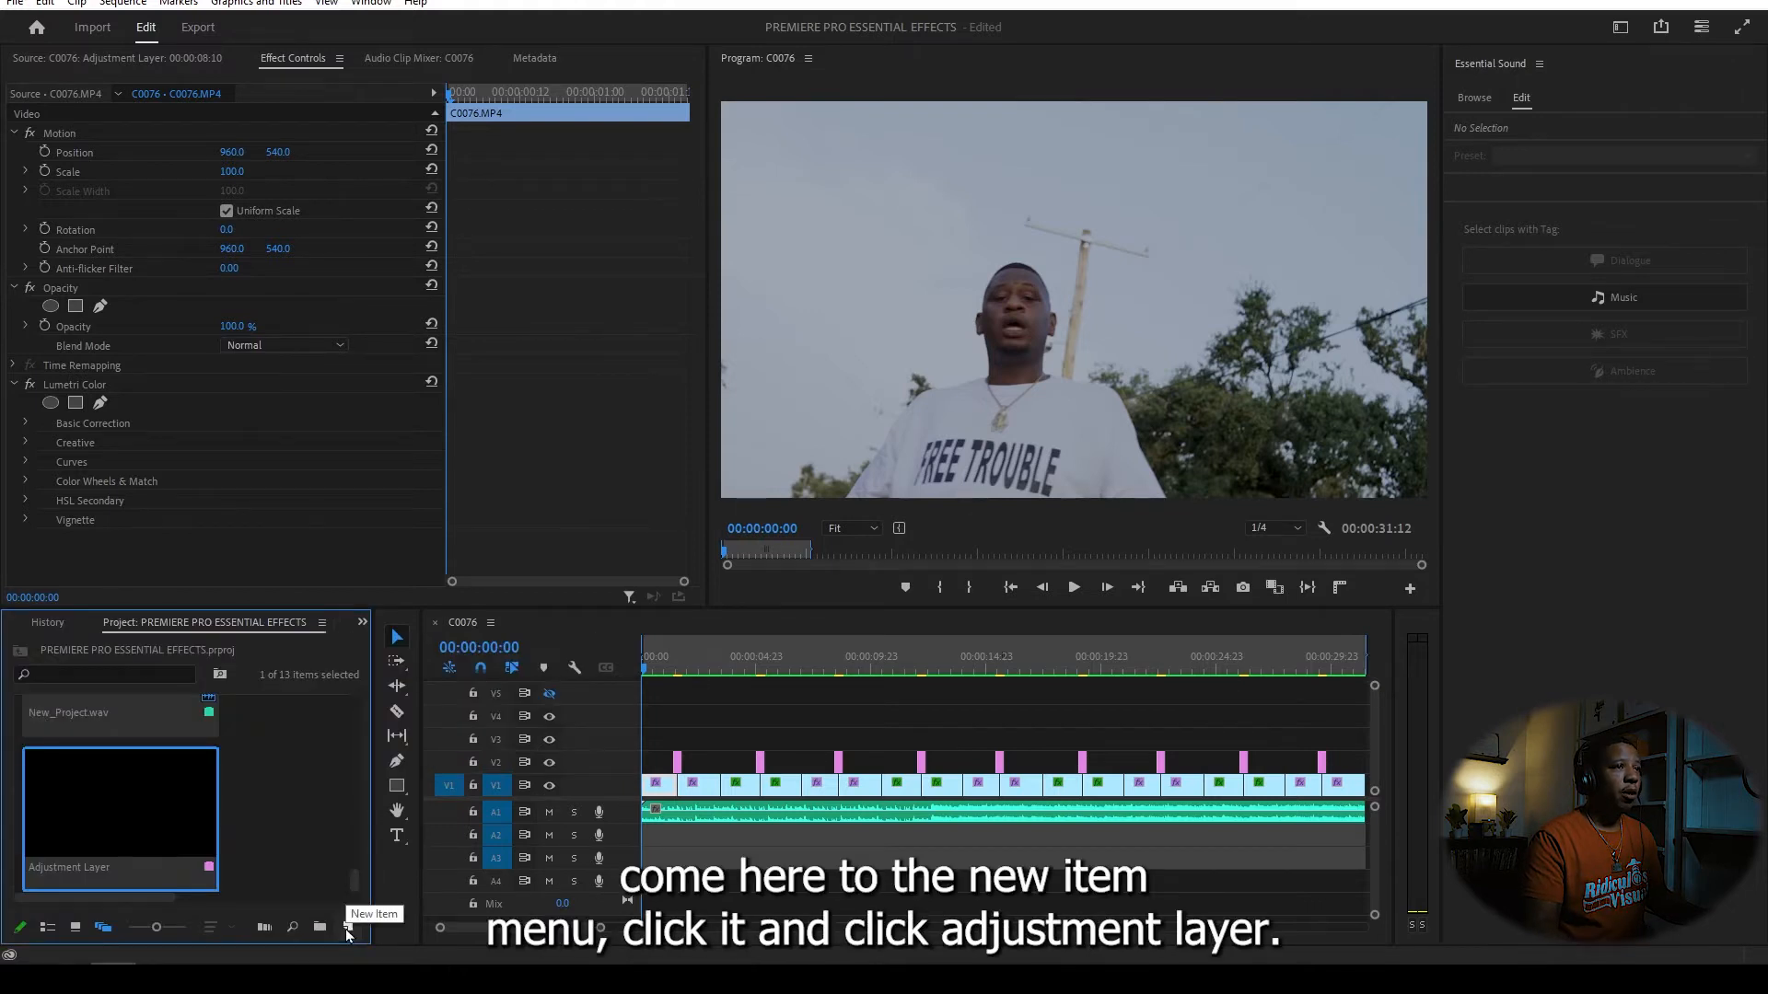
- Create a new 1920×1080 adjustment layer via New Item, reviewing and dismissing its settings
{"action": "left_click", "coordinate": [348, 926]}
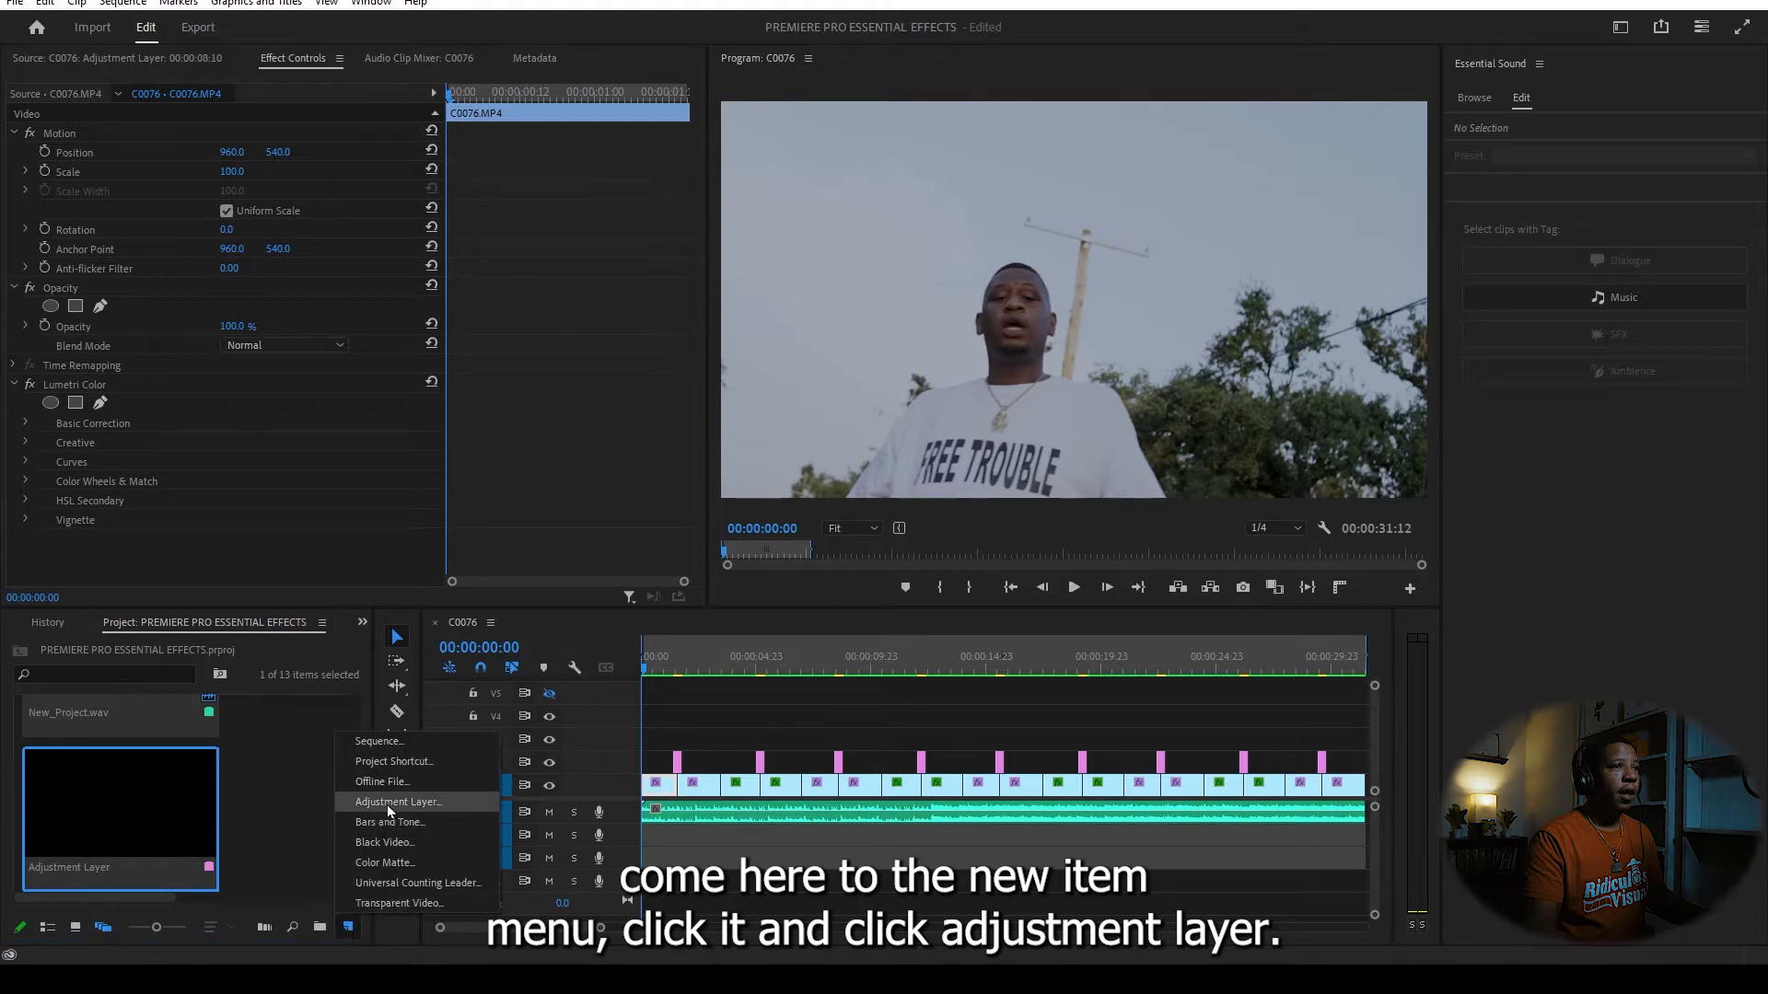
{"action": "left_click", "coordinate": [396, 801]}
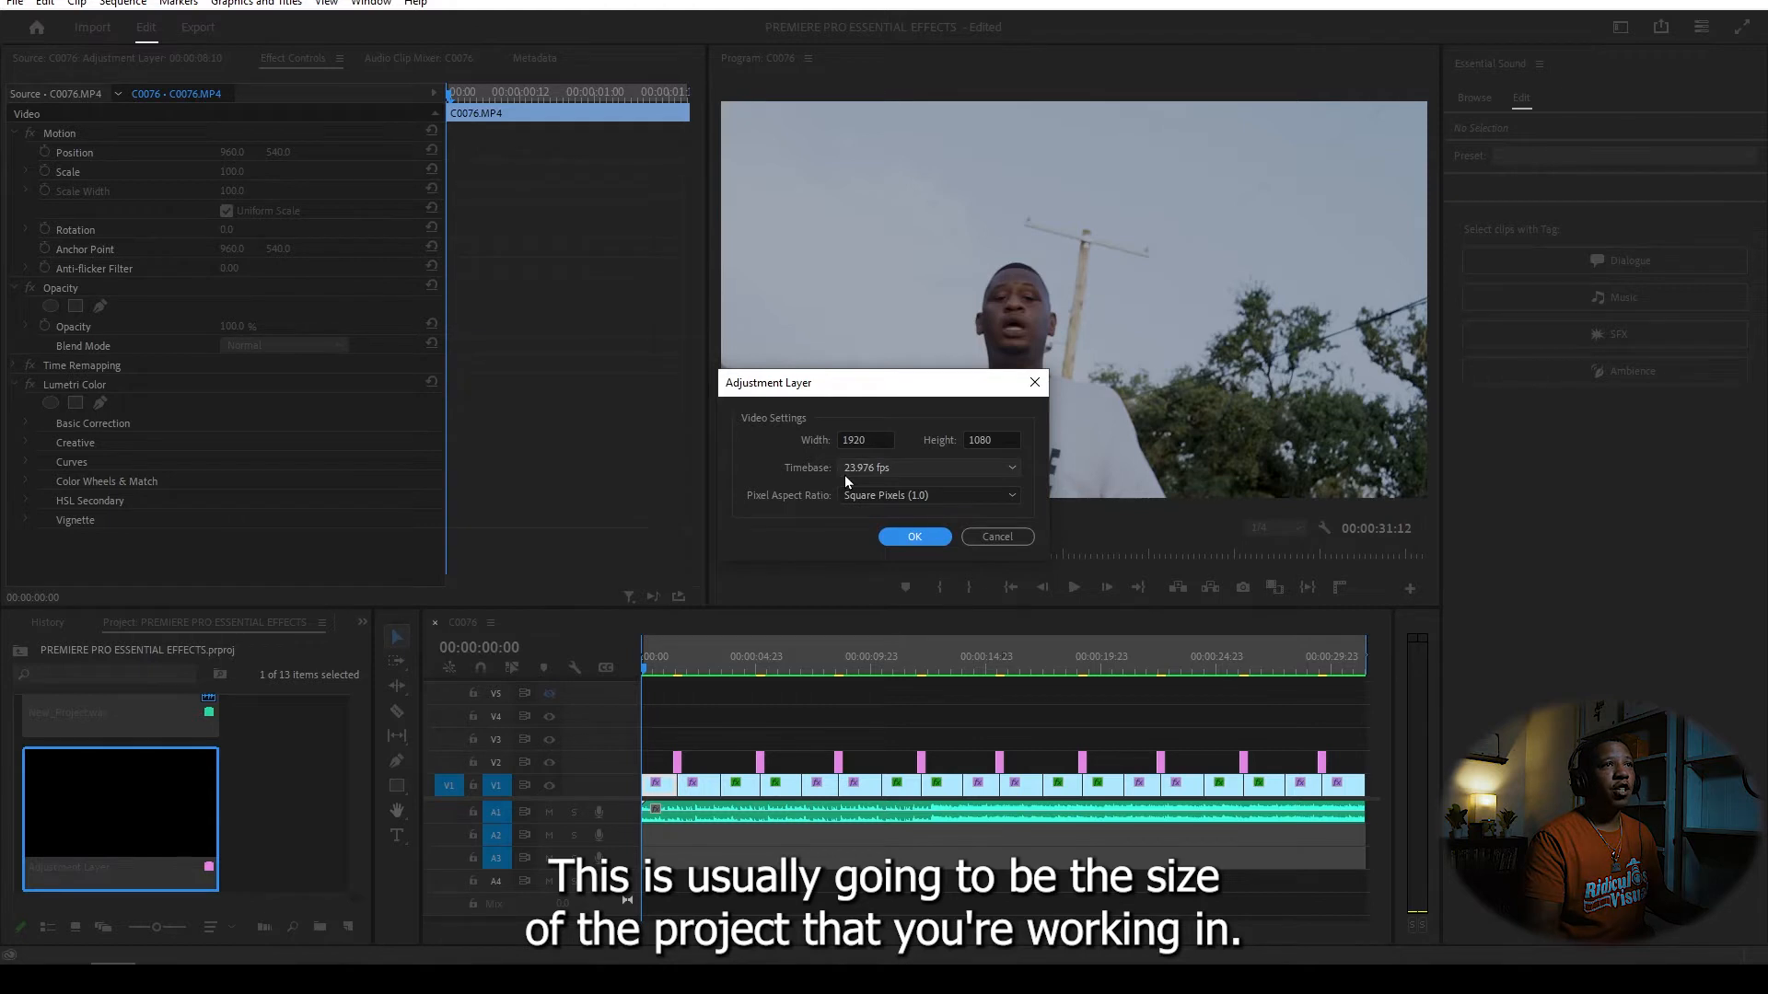
{"action": "mouse_move", "coordinate": [926, 630]}
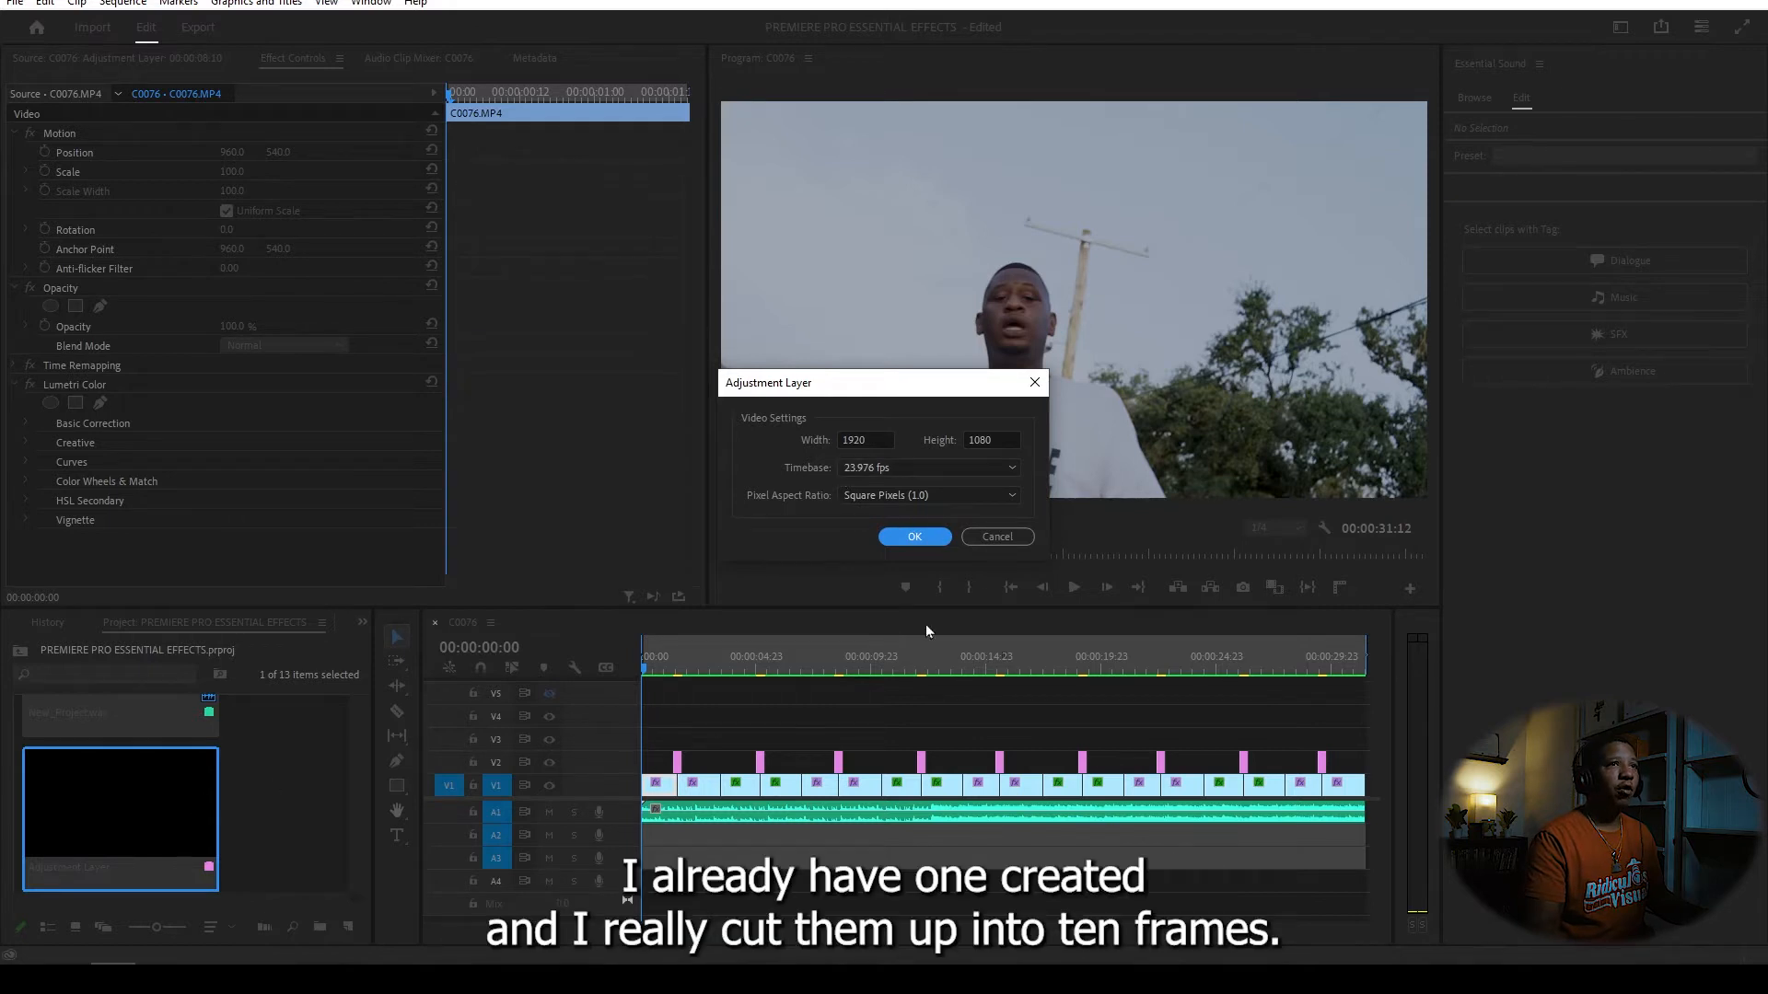
{"action": "left_click", "coordinate": [913, 536]}
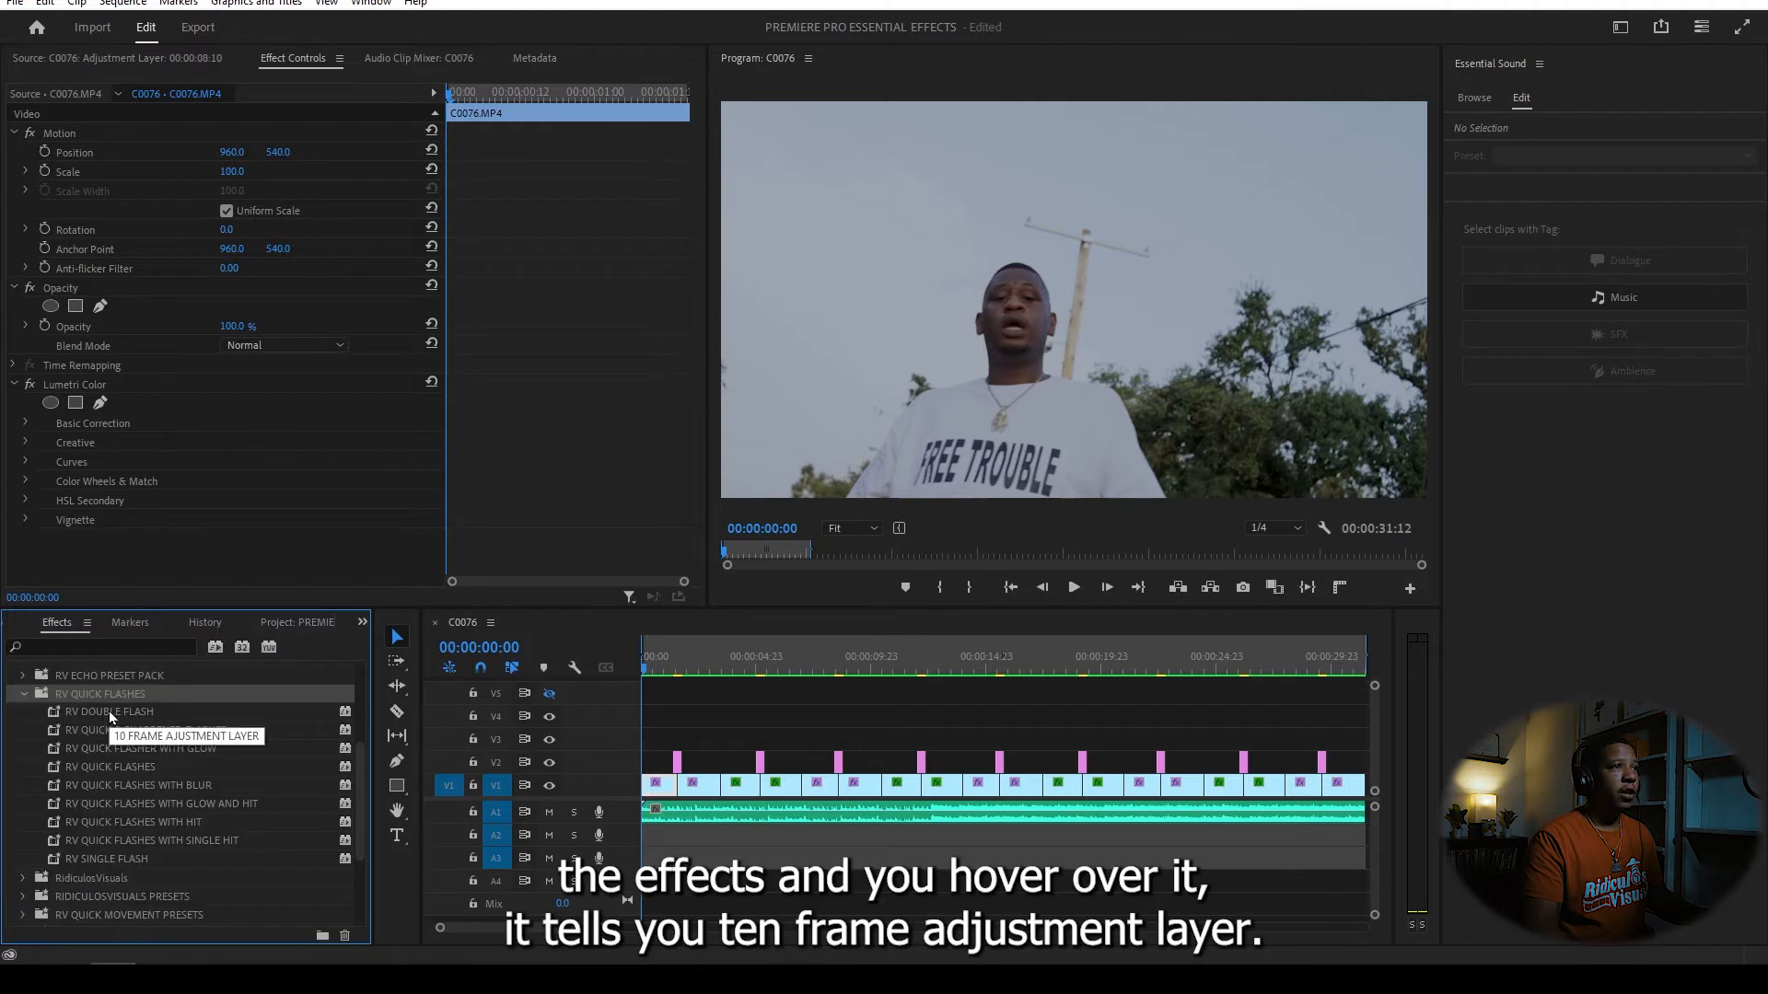
{"action": "mouse_move", "coordinate": [192, 776]}
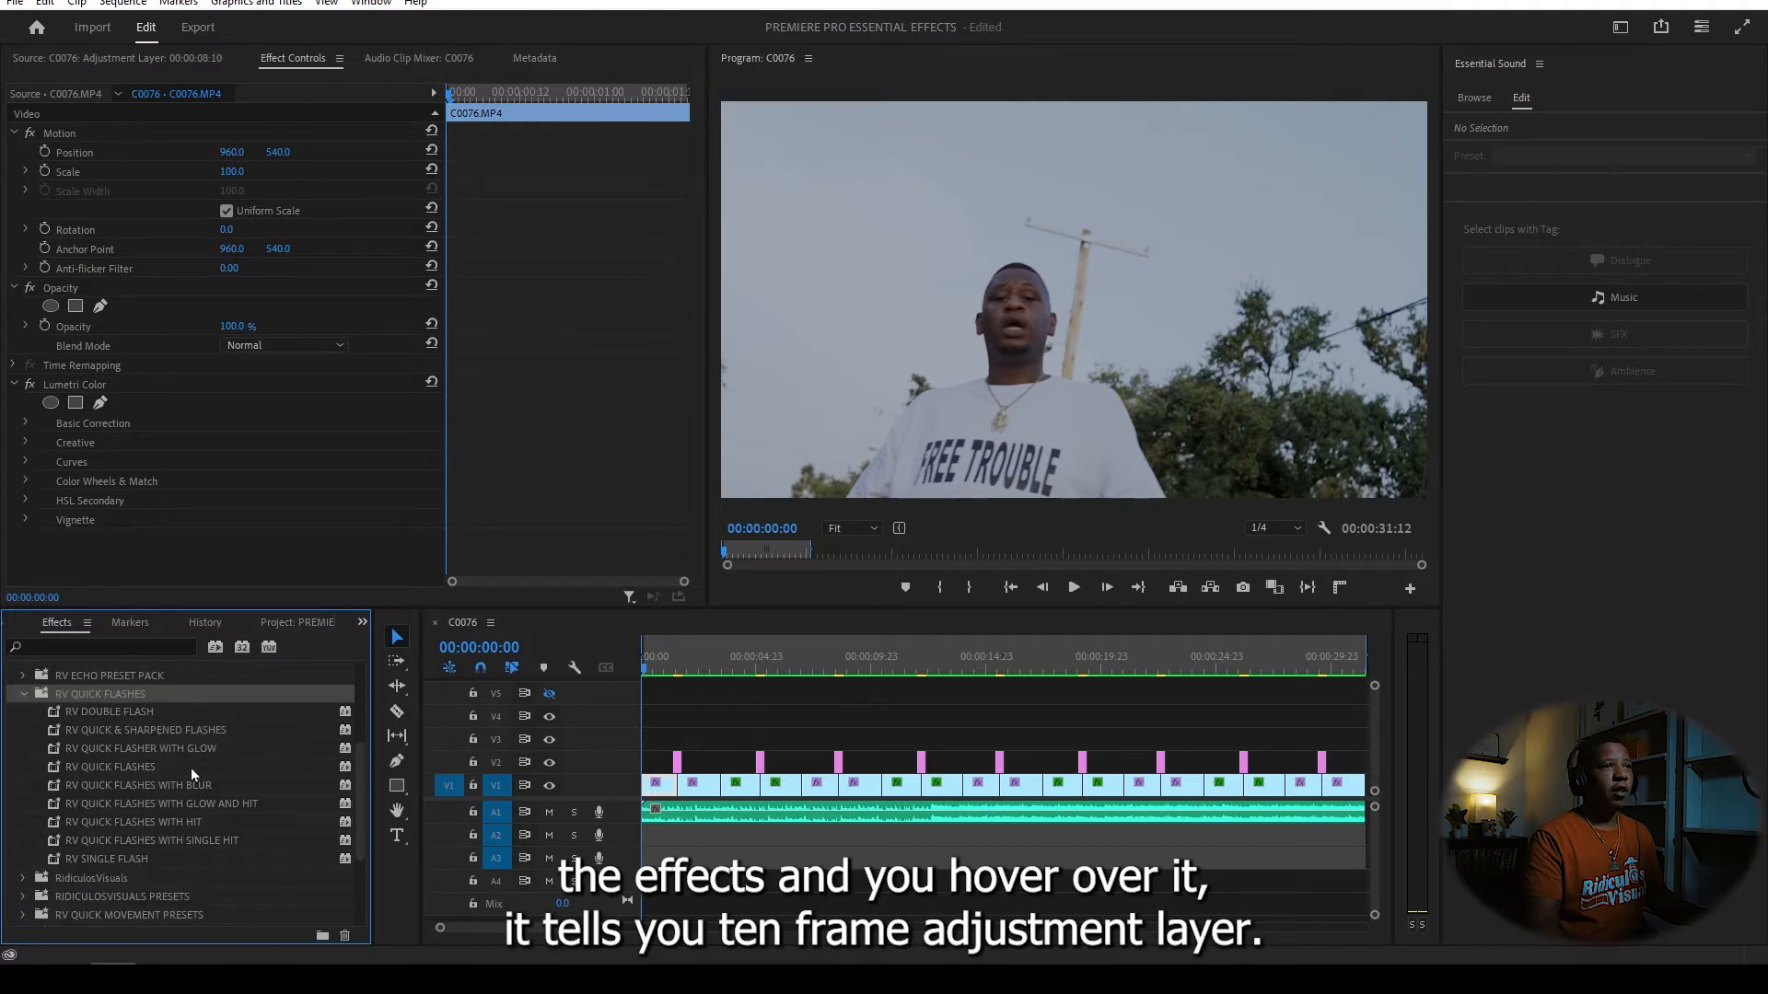
{"action": "mouse_move", "coordinate": [932, 762]}
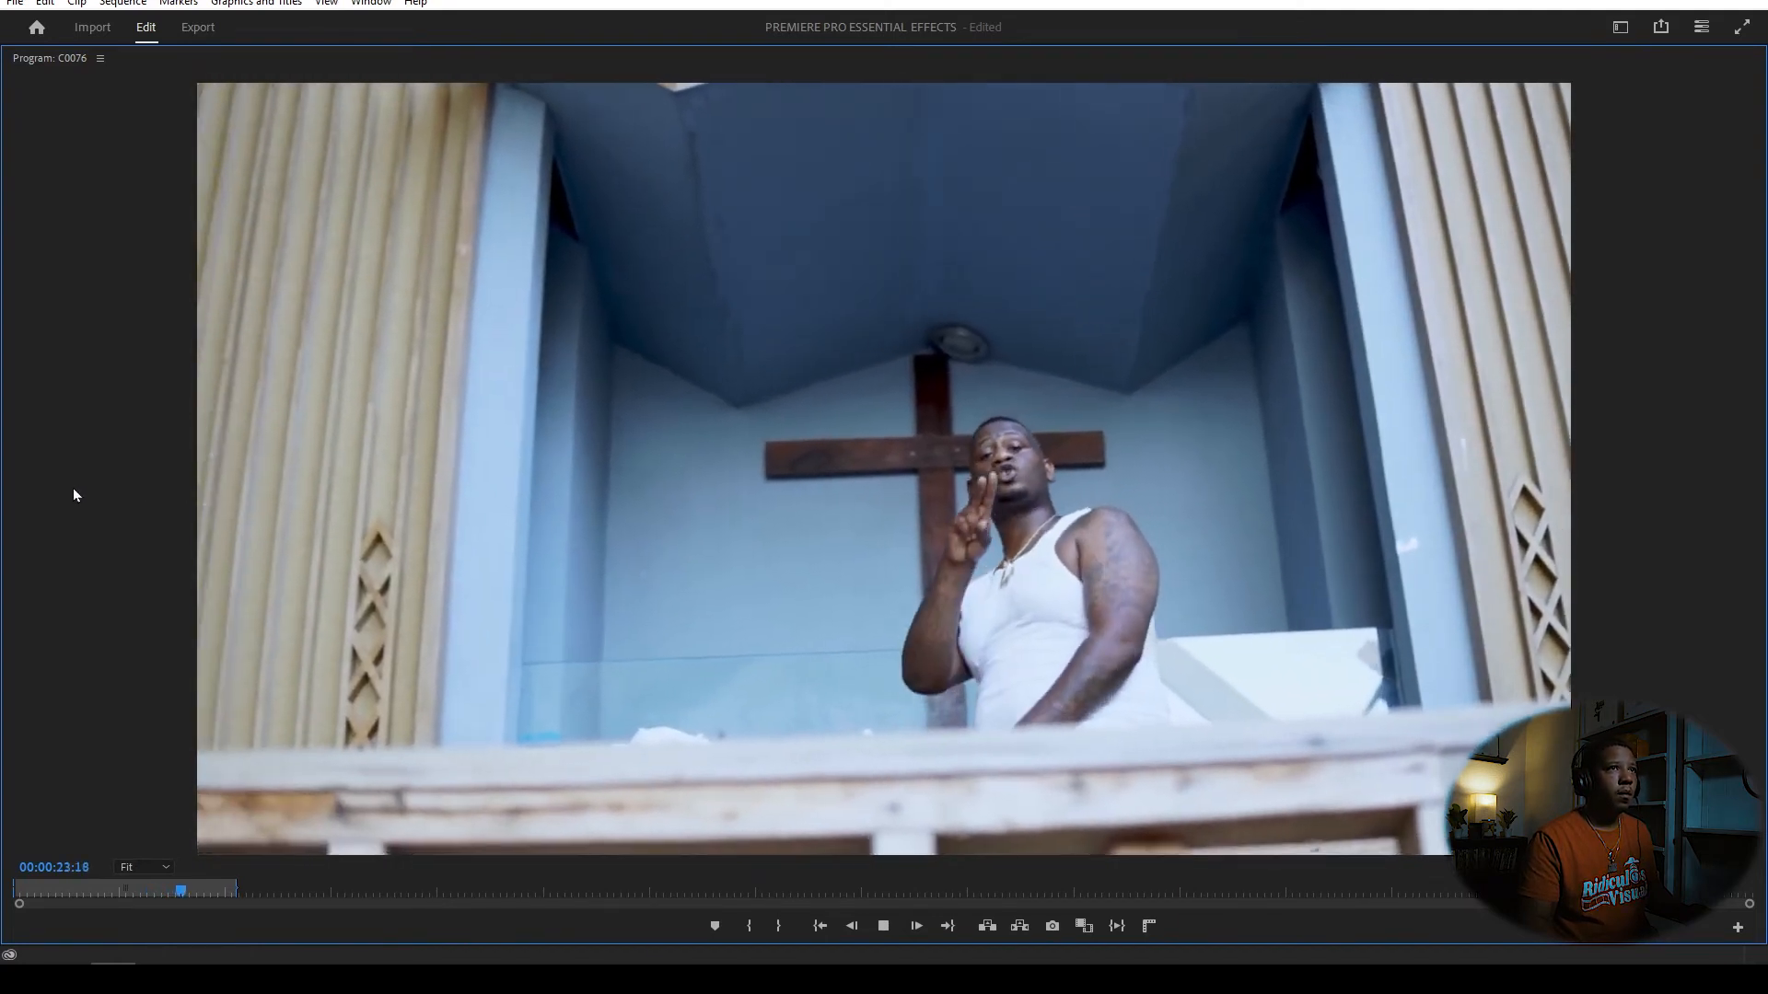
- Stop the enlarged Program Monitor preview of the music video with its flashes
{"action": "left_click", "coordinate": [915, 926]}
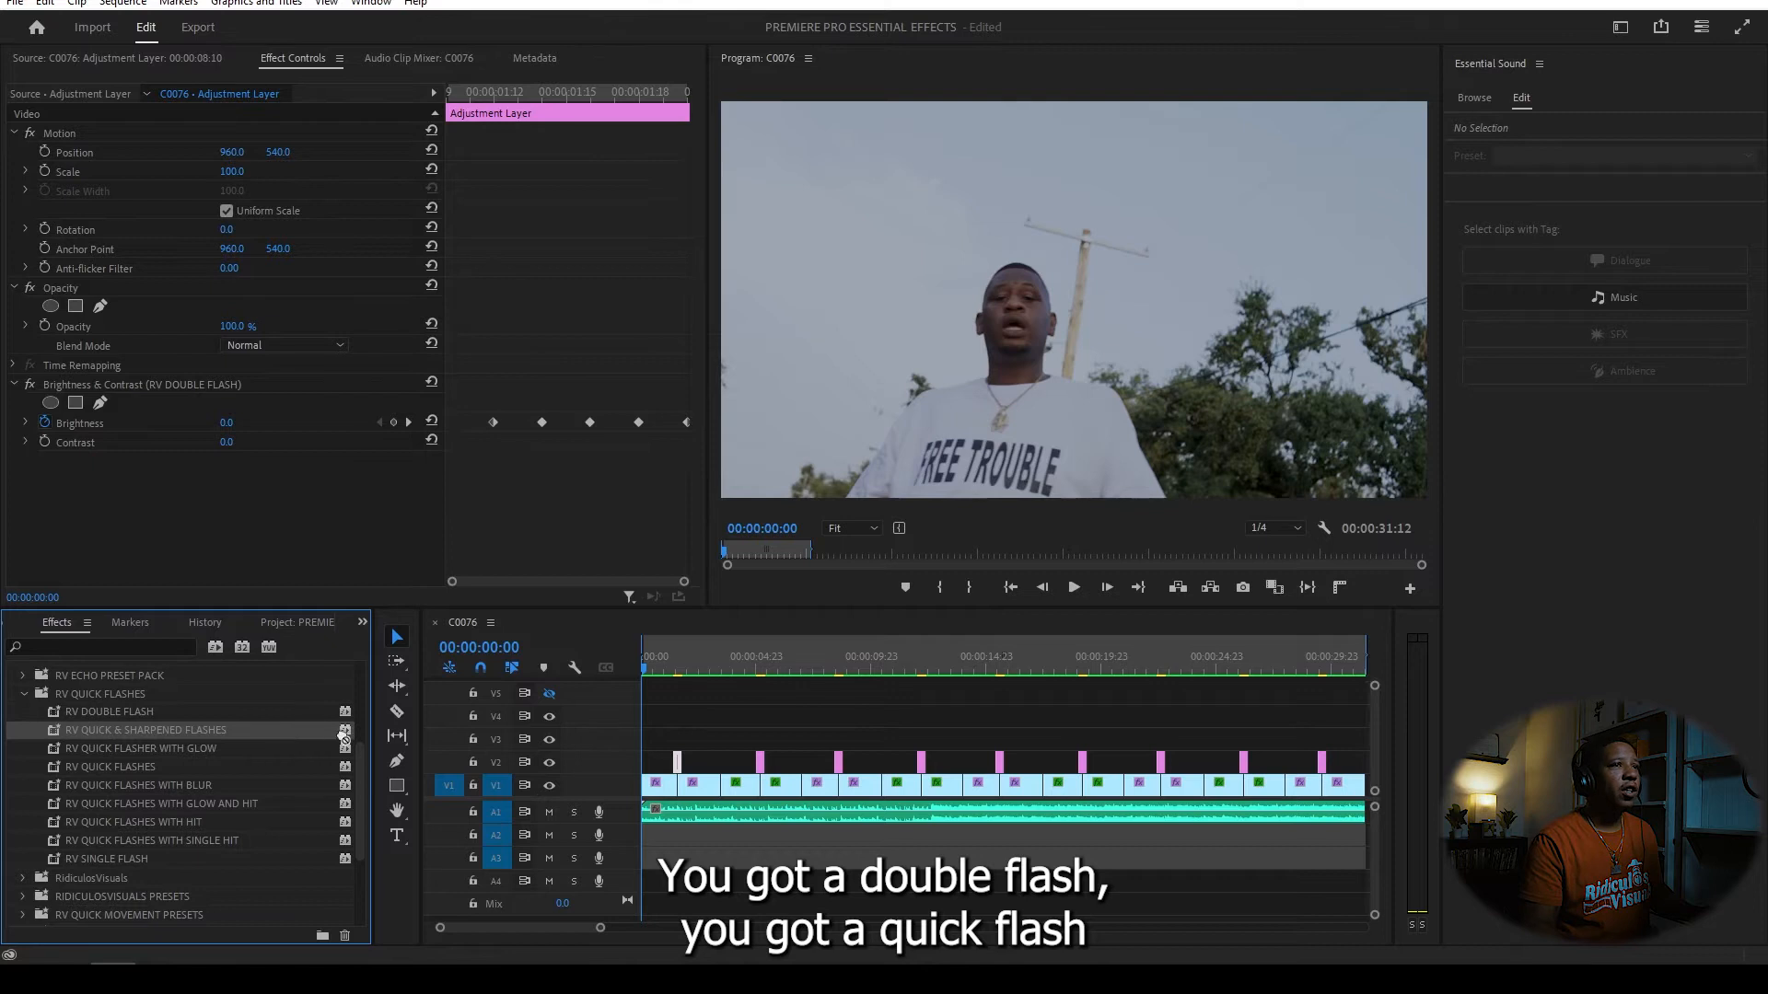
- Apply RV Double Flash, RV Quick Flashes and single-hit flash presets to adjustment layers on V2
{"action": "left_click", "coordinate": [143, 730]}
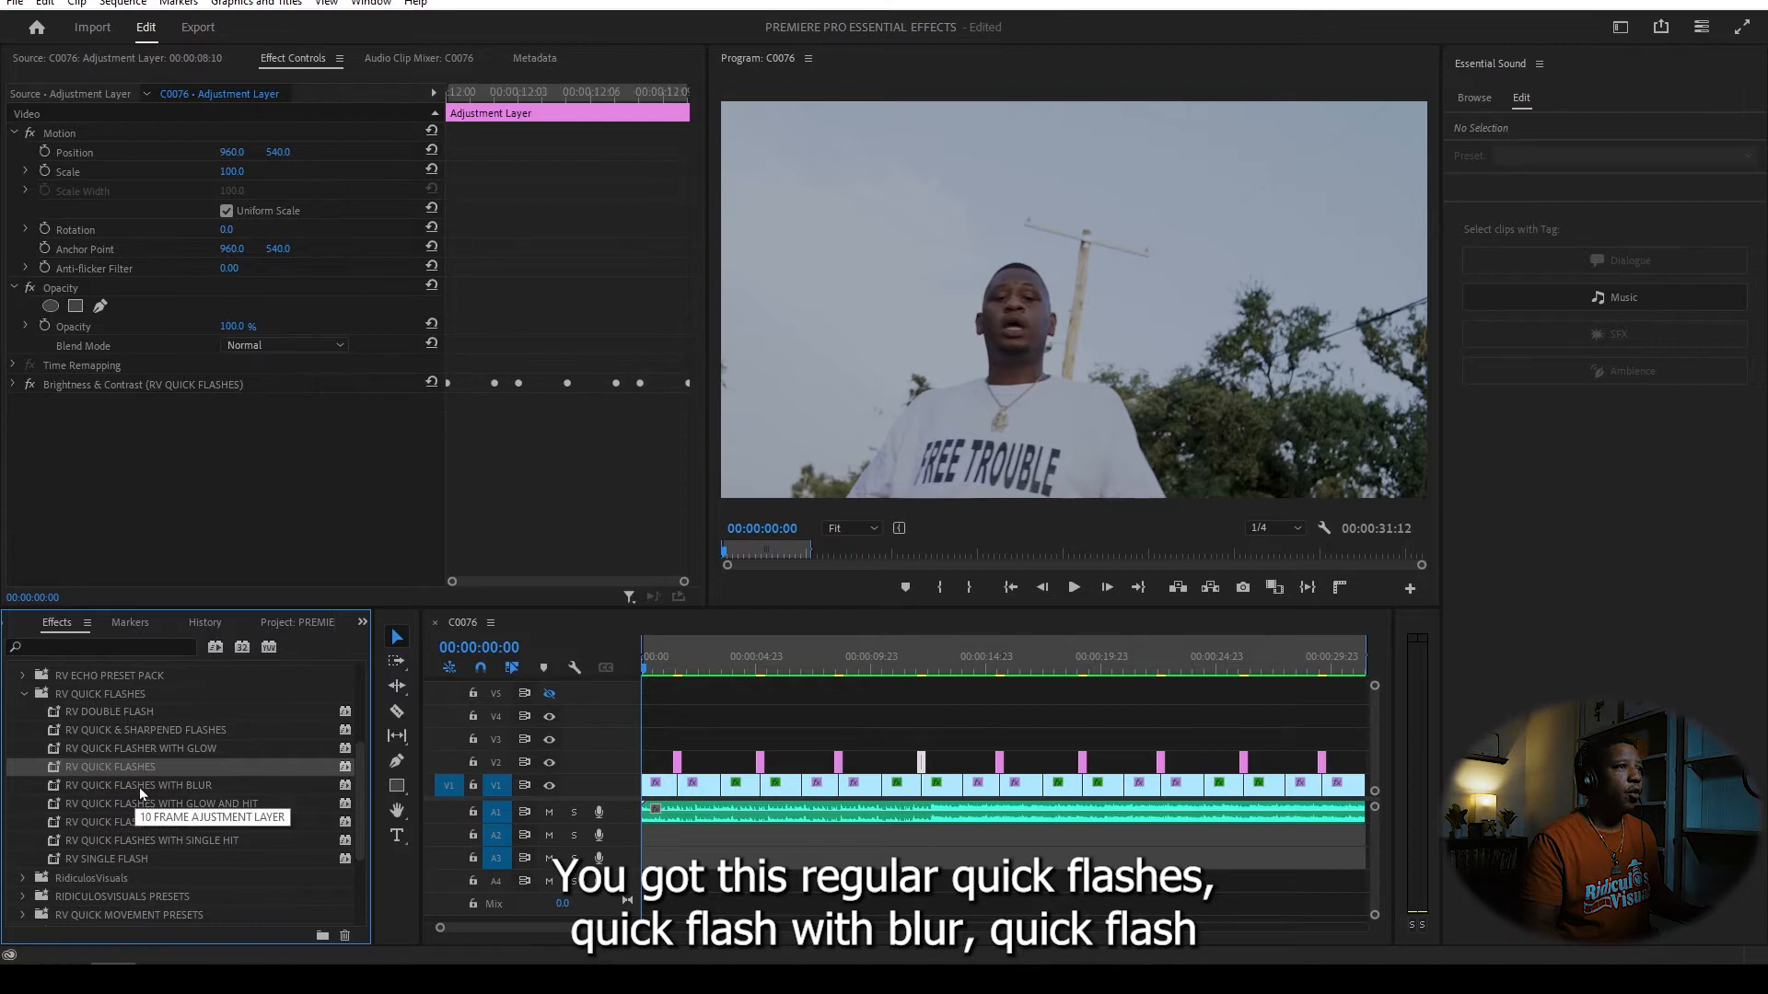
{"action": "left_click", "coordinate": [140, 785]}
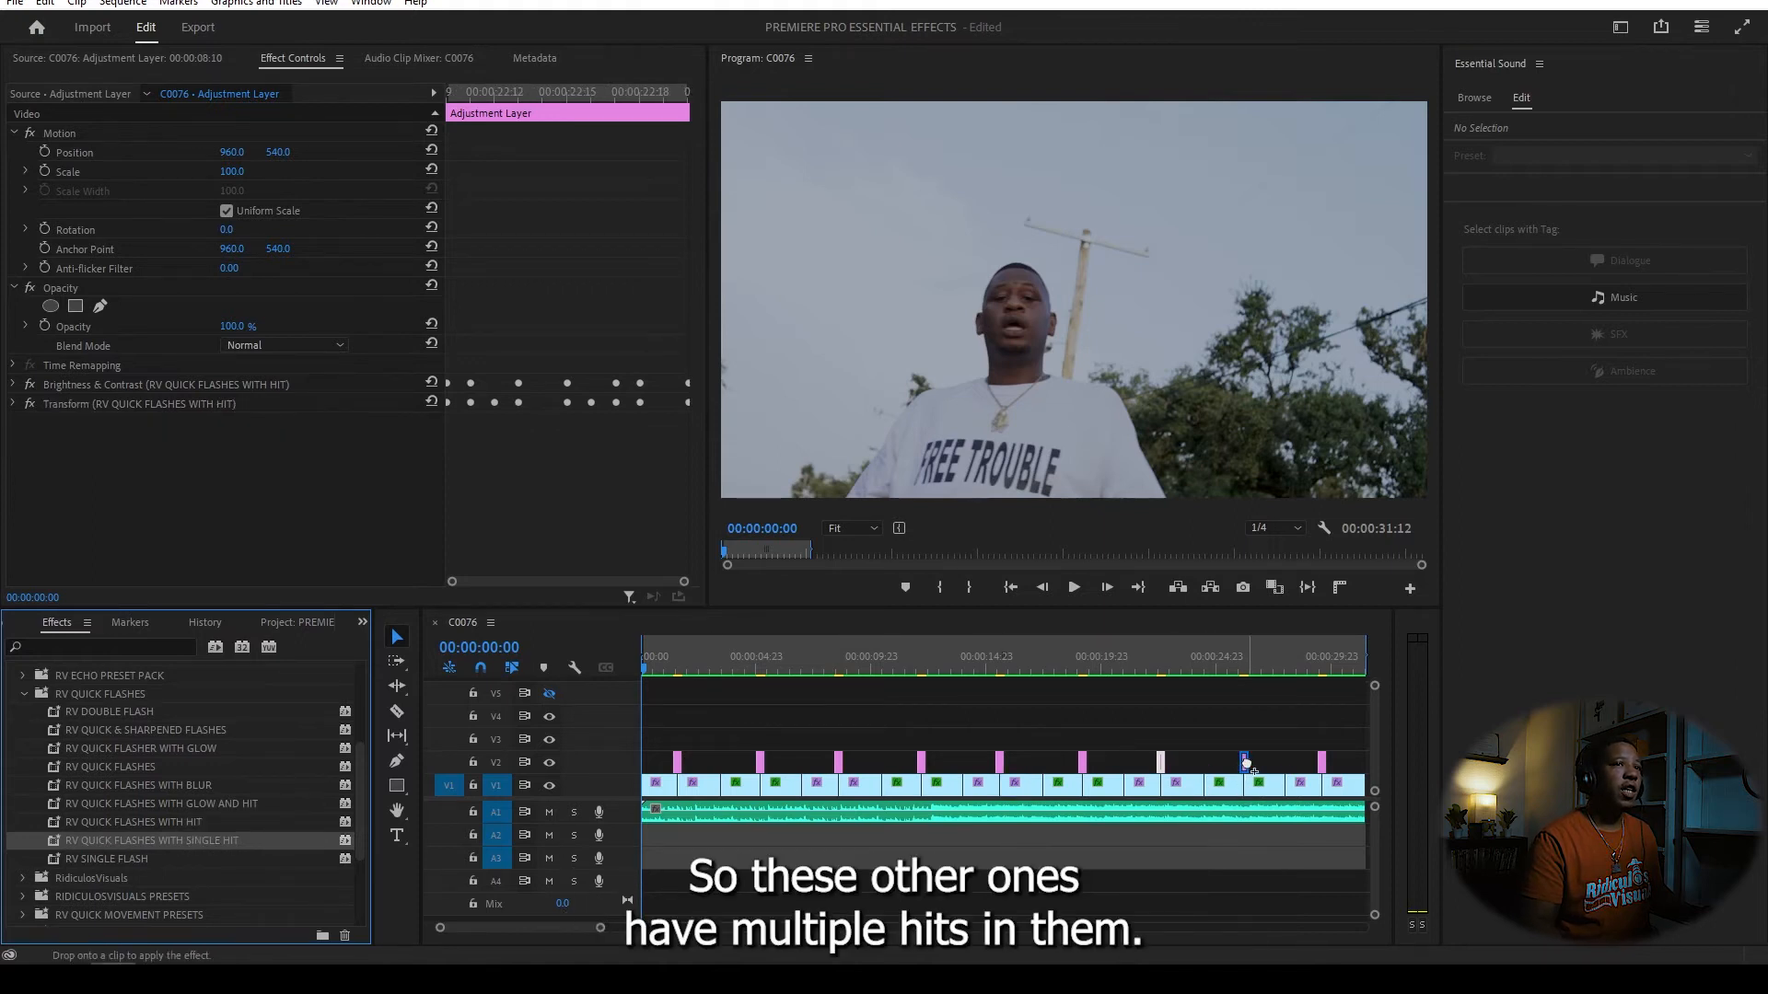
{"action": "left_click", "coordinate": [1243, 783]}
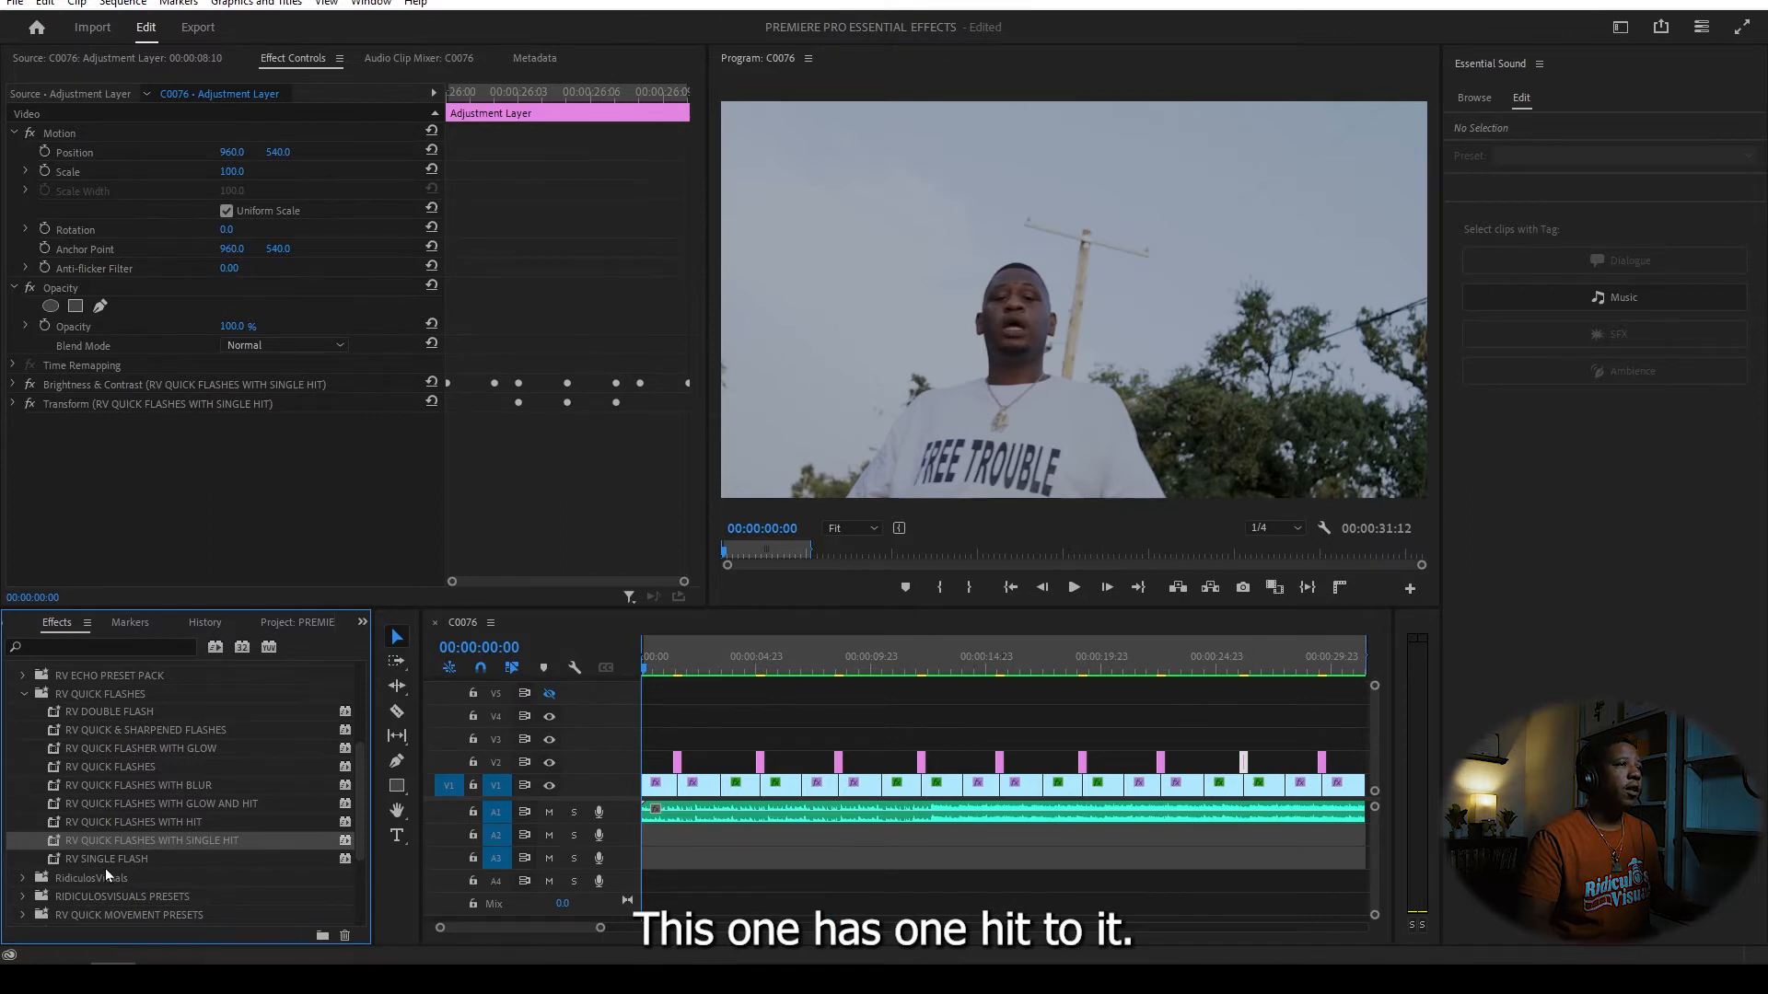
{"action": "mouse_move", "coordinate": [107, 860]}
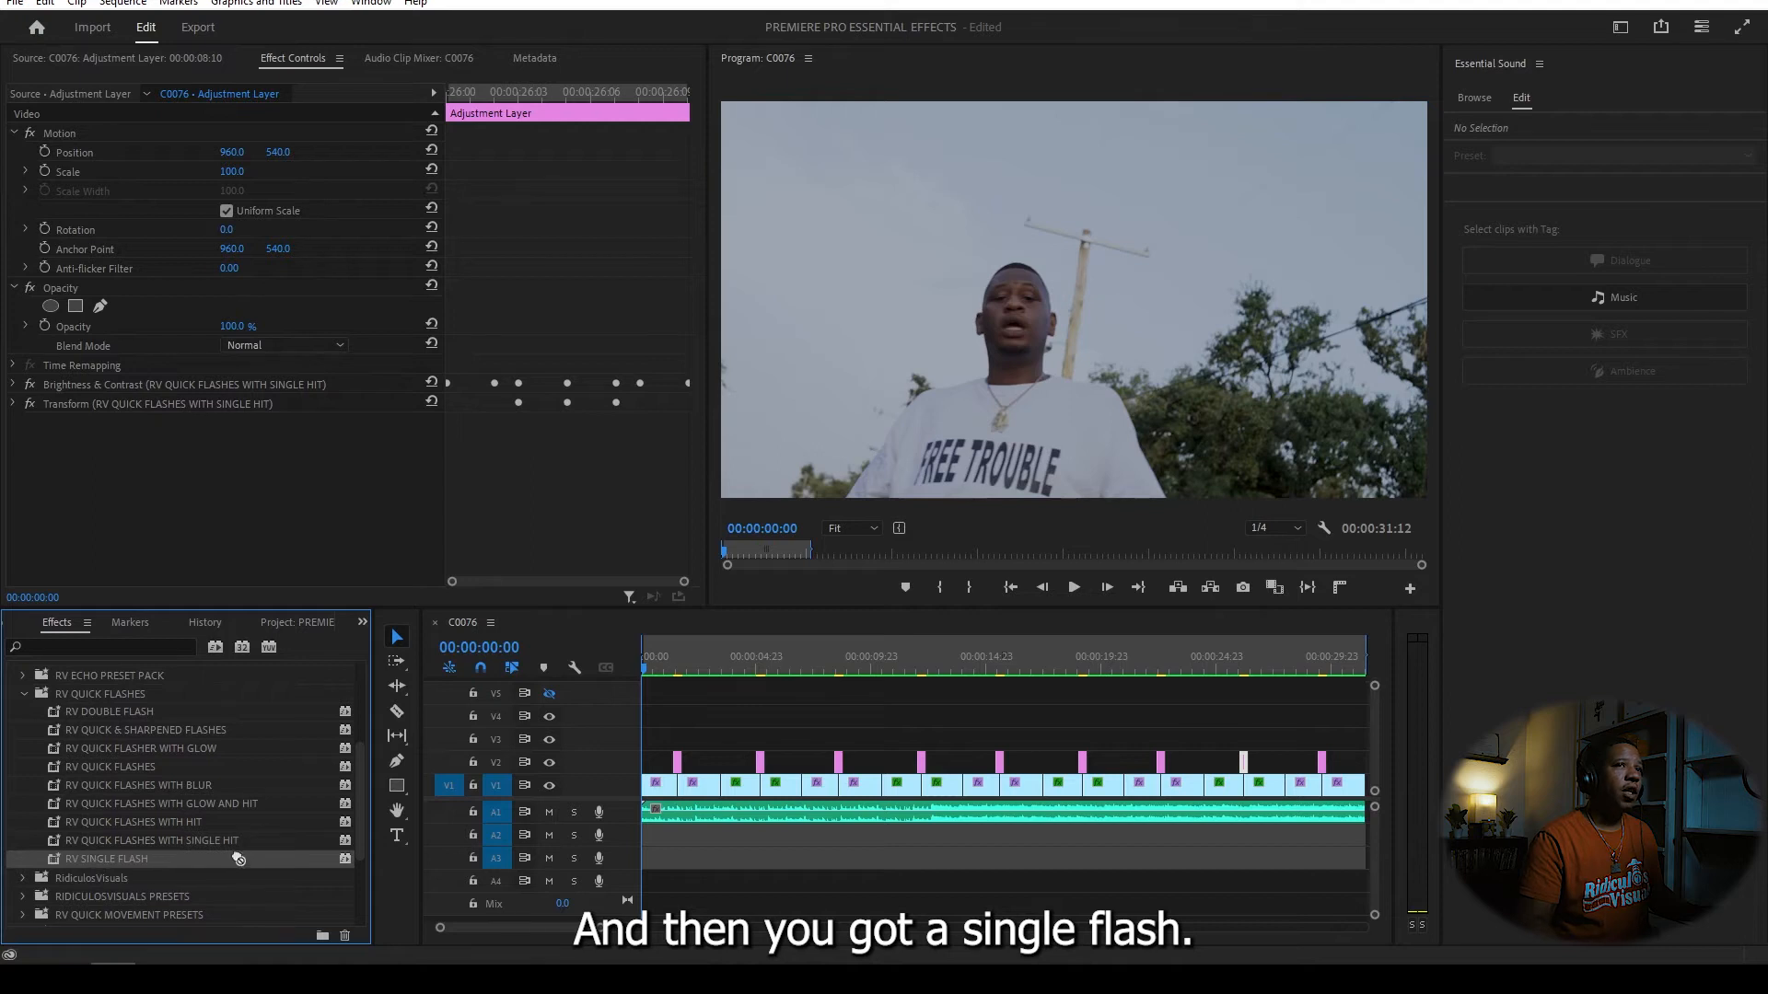
{"action": "left_click", "coordinate": [121, 3]}
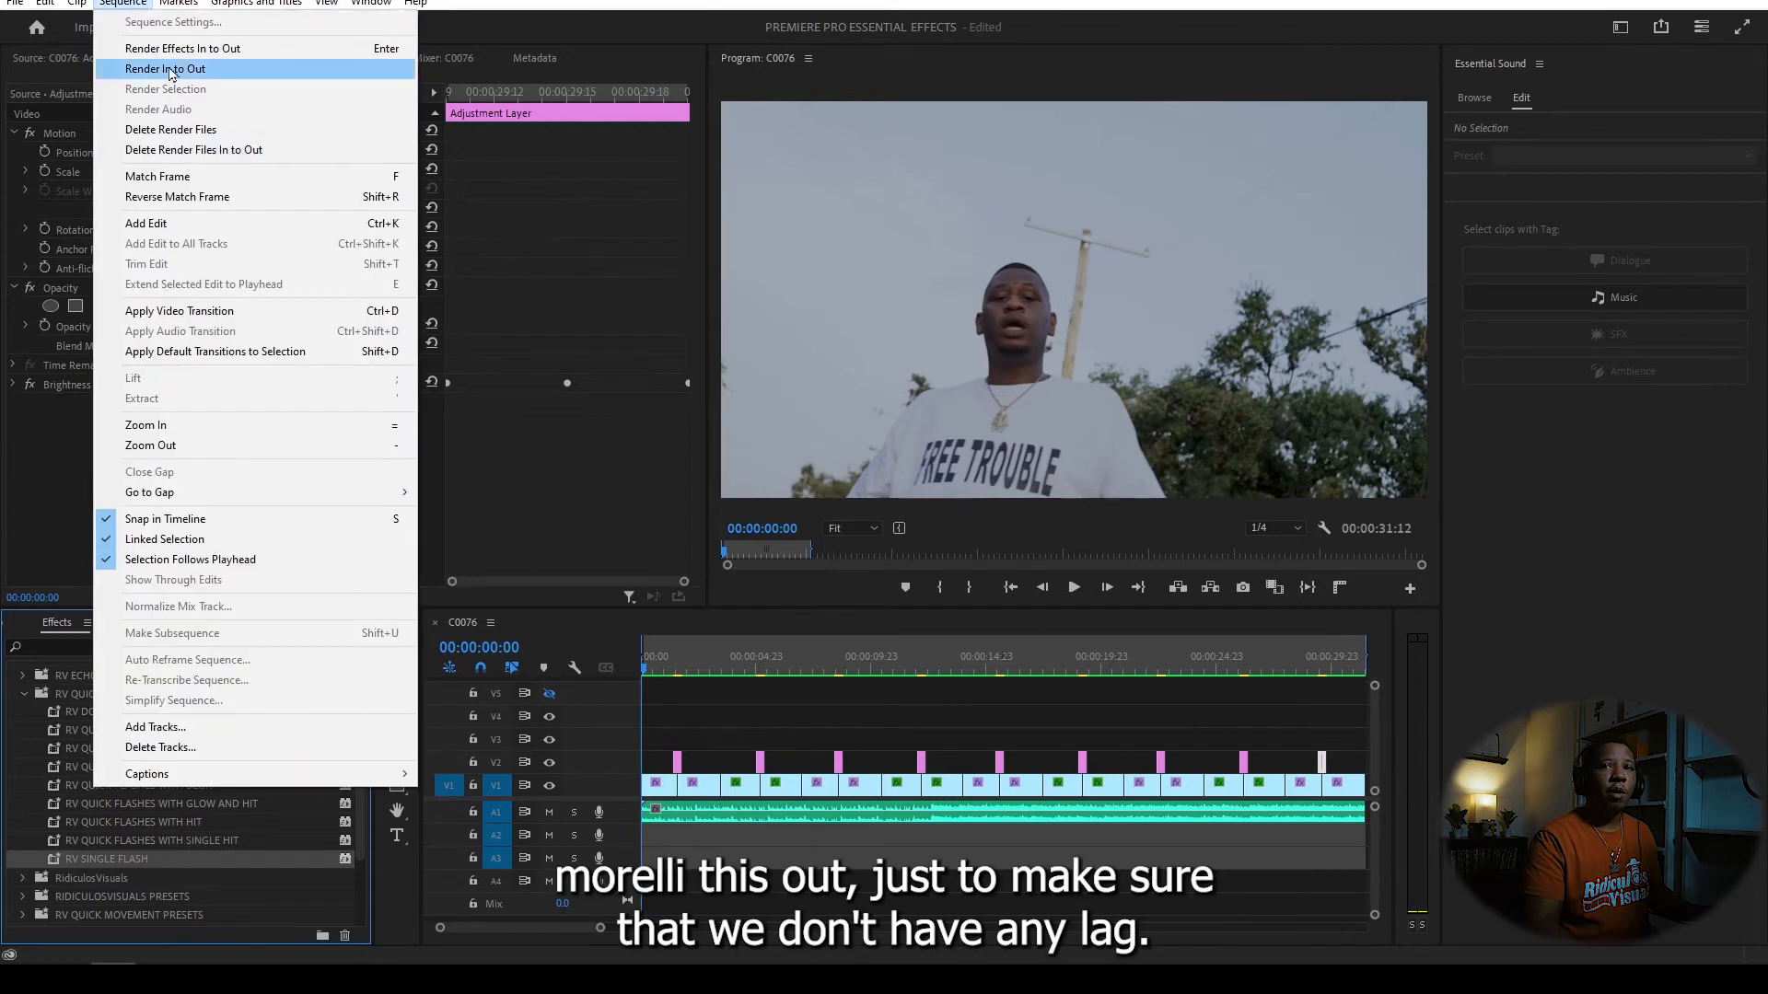
- Render the sequence In to Out, then play it back in the maximized Program Monitor
{"action": "left_click", "coordinate": [166, 69]}
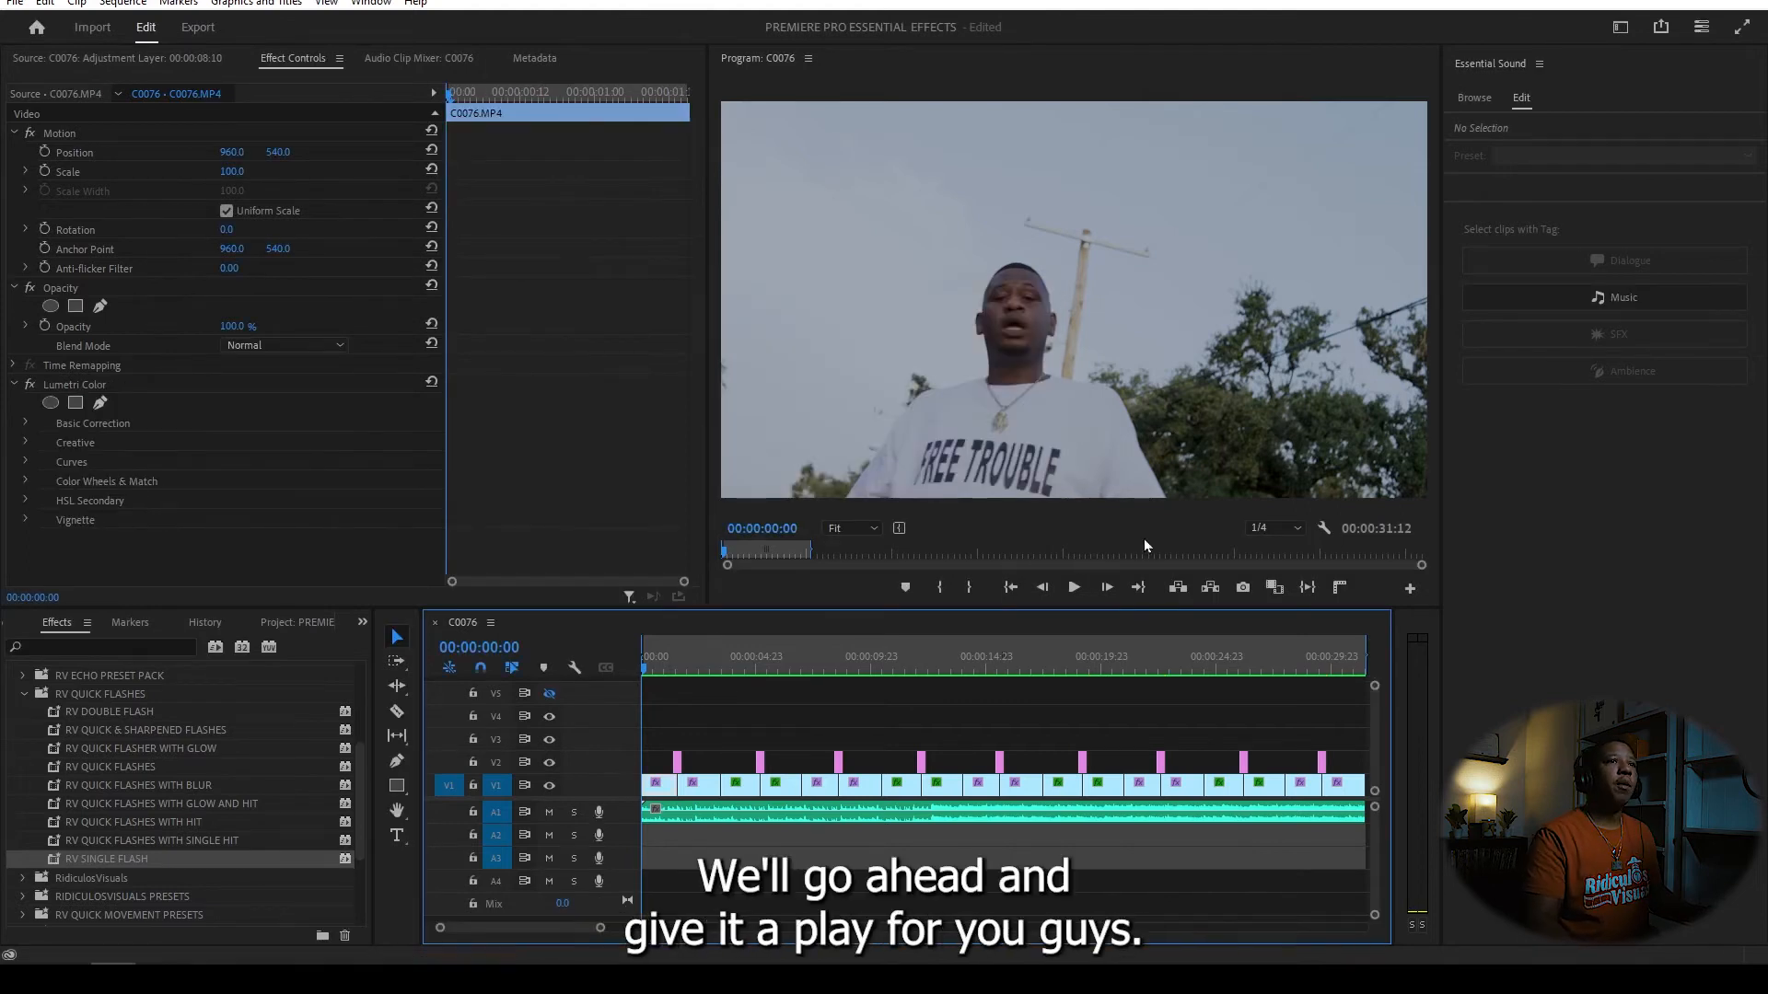
{"action": "mouse_move", "coordinate": [1072, 585]}
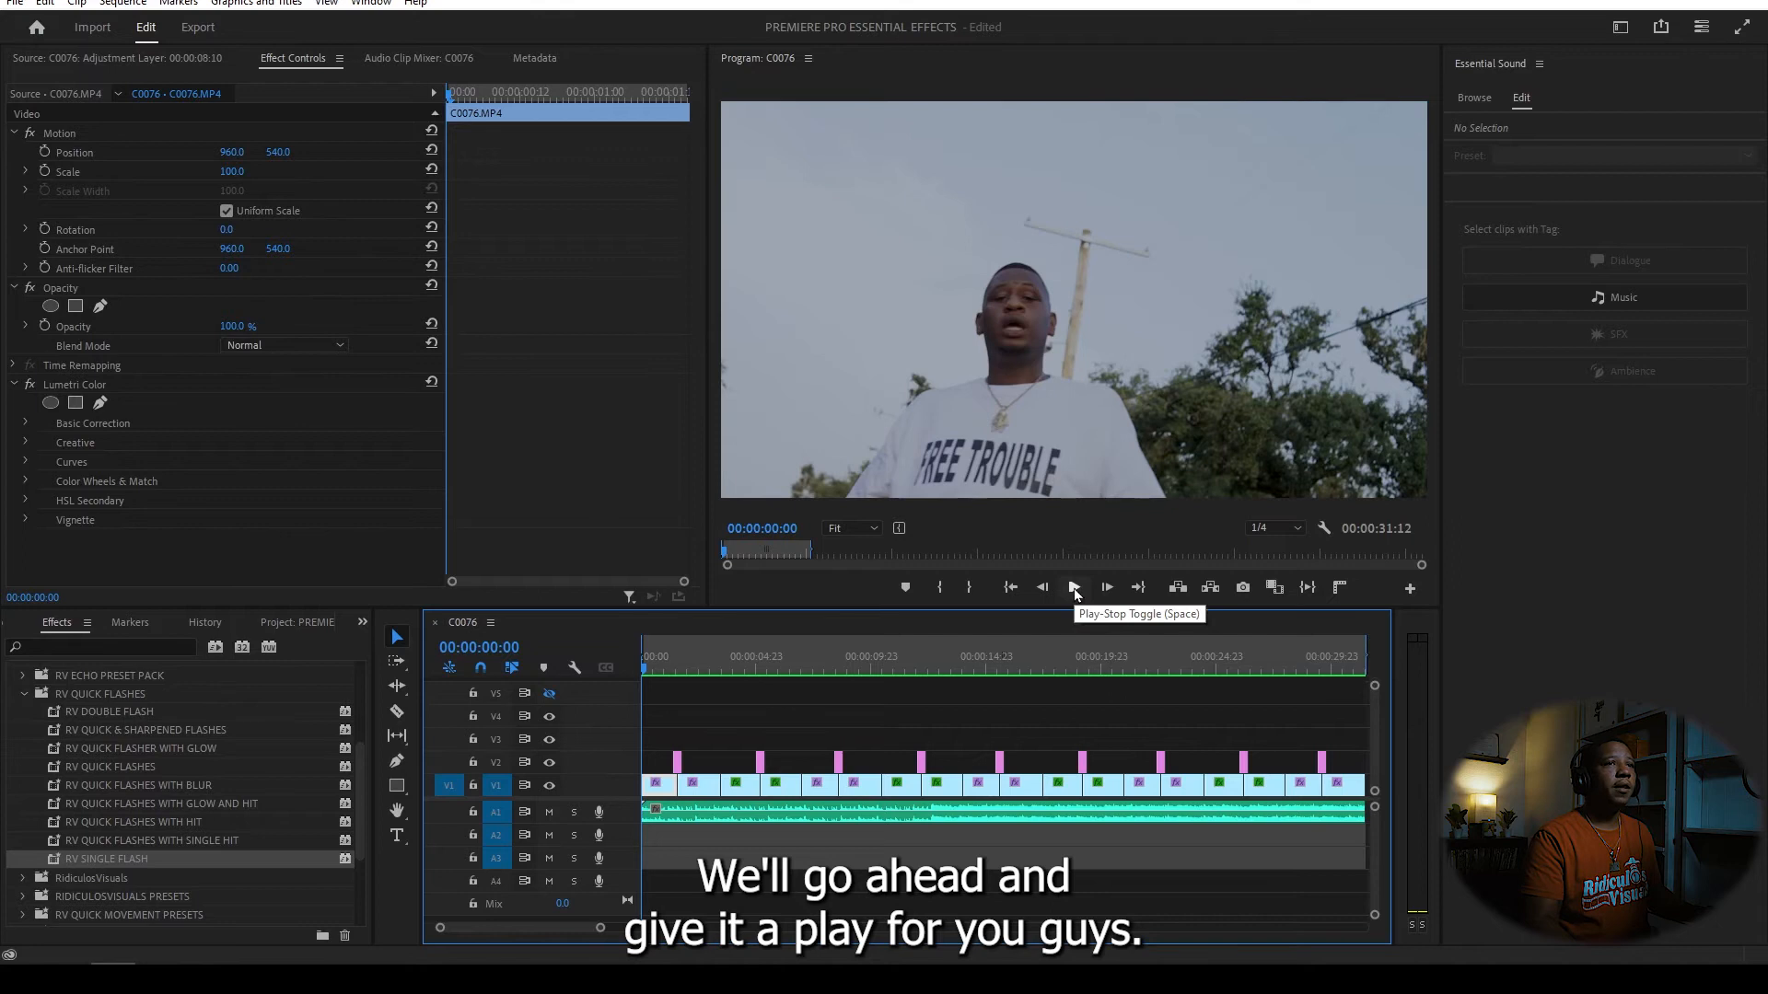
{"action": "left_click", "coordinate": [1072, 585]}
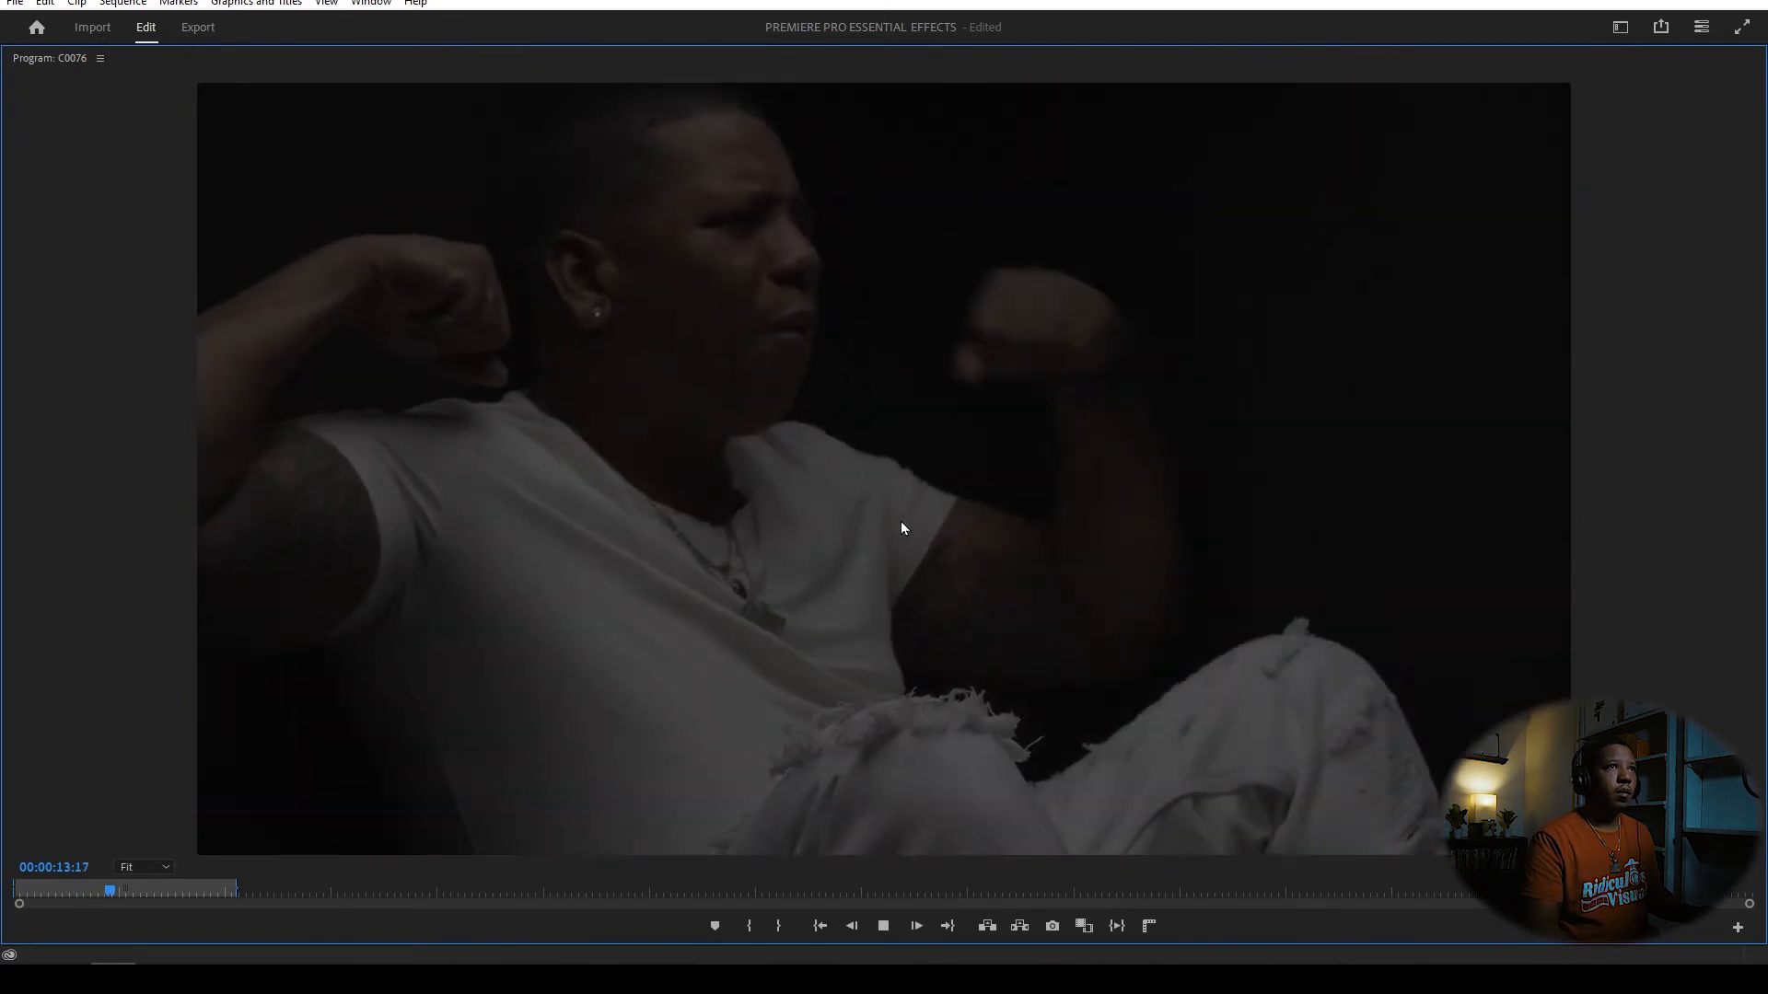
{"action": "left_click", "coordinate": [915, 926]}
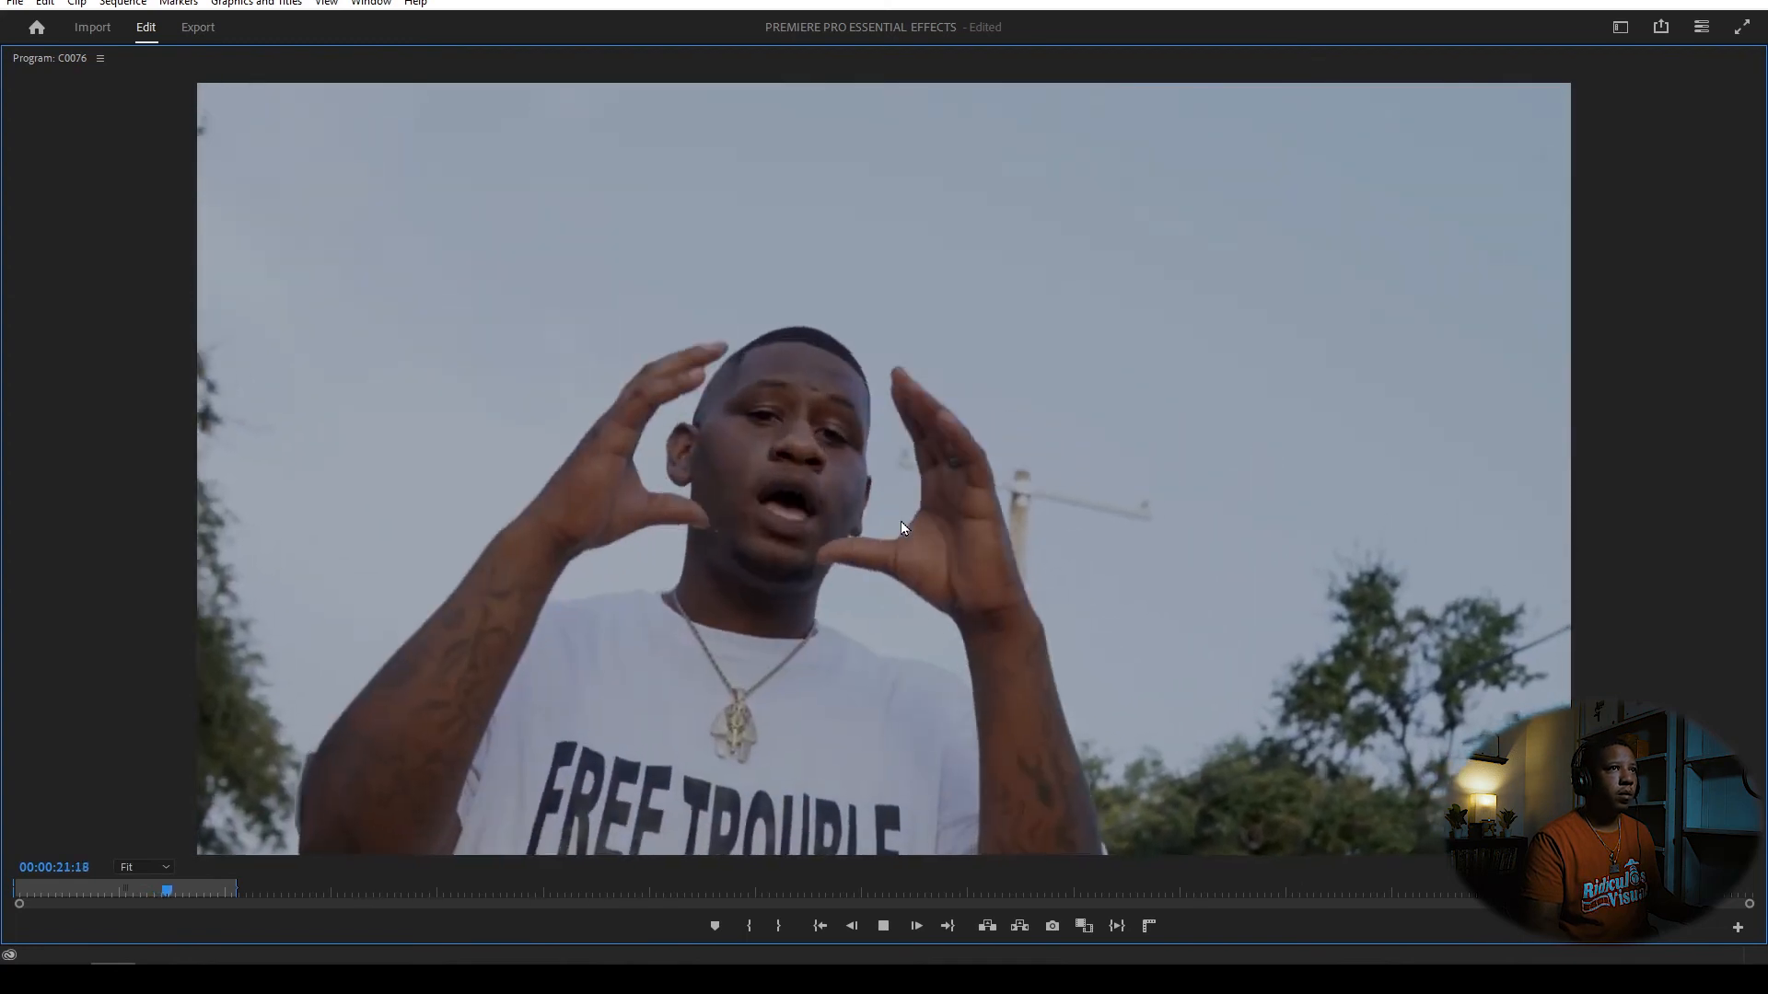
{"action": "left_click", "coordinate": [915, 926]}
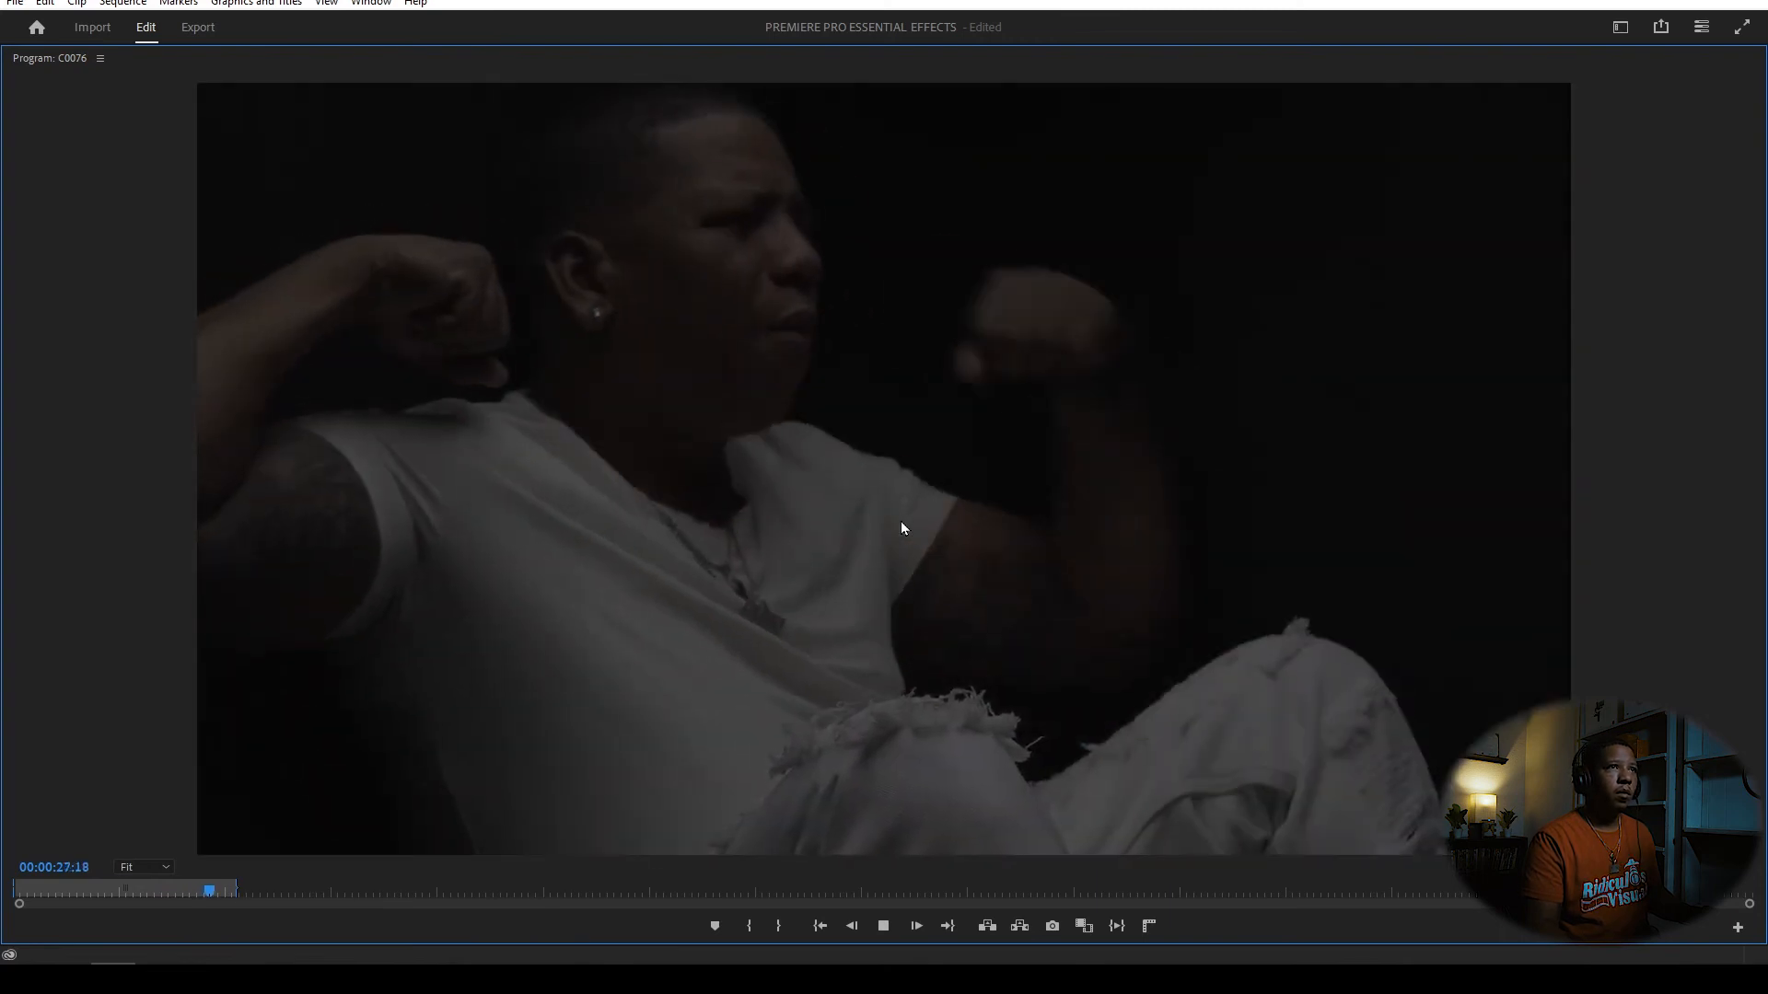
{"action": "left_click", "coordinate": [915, 926]}
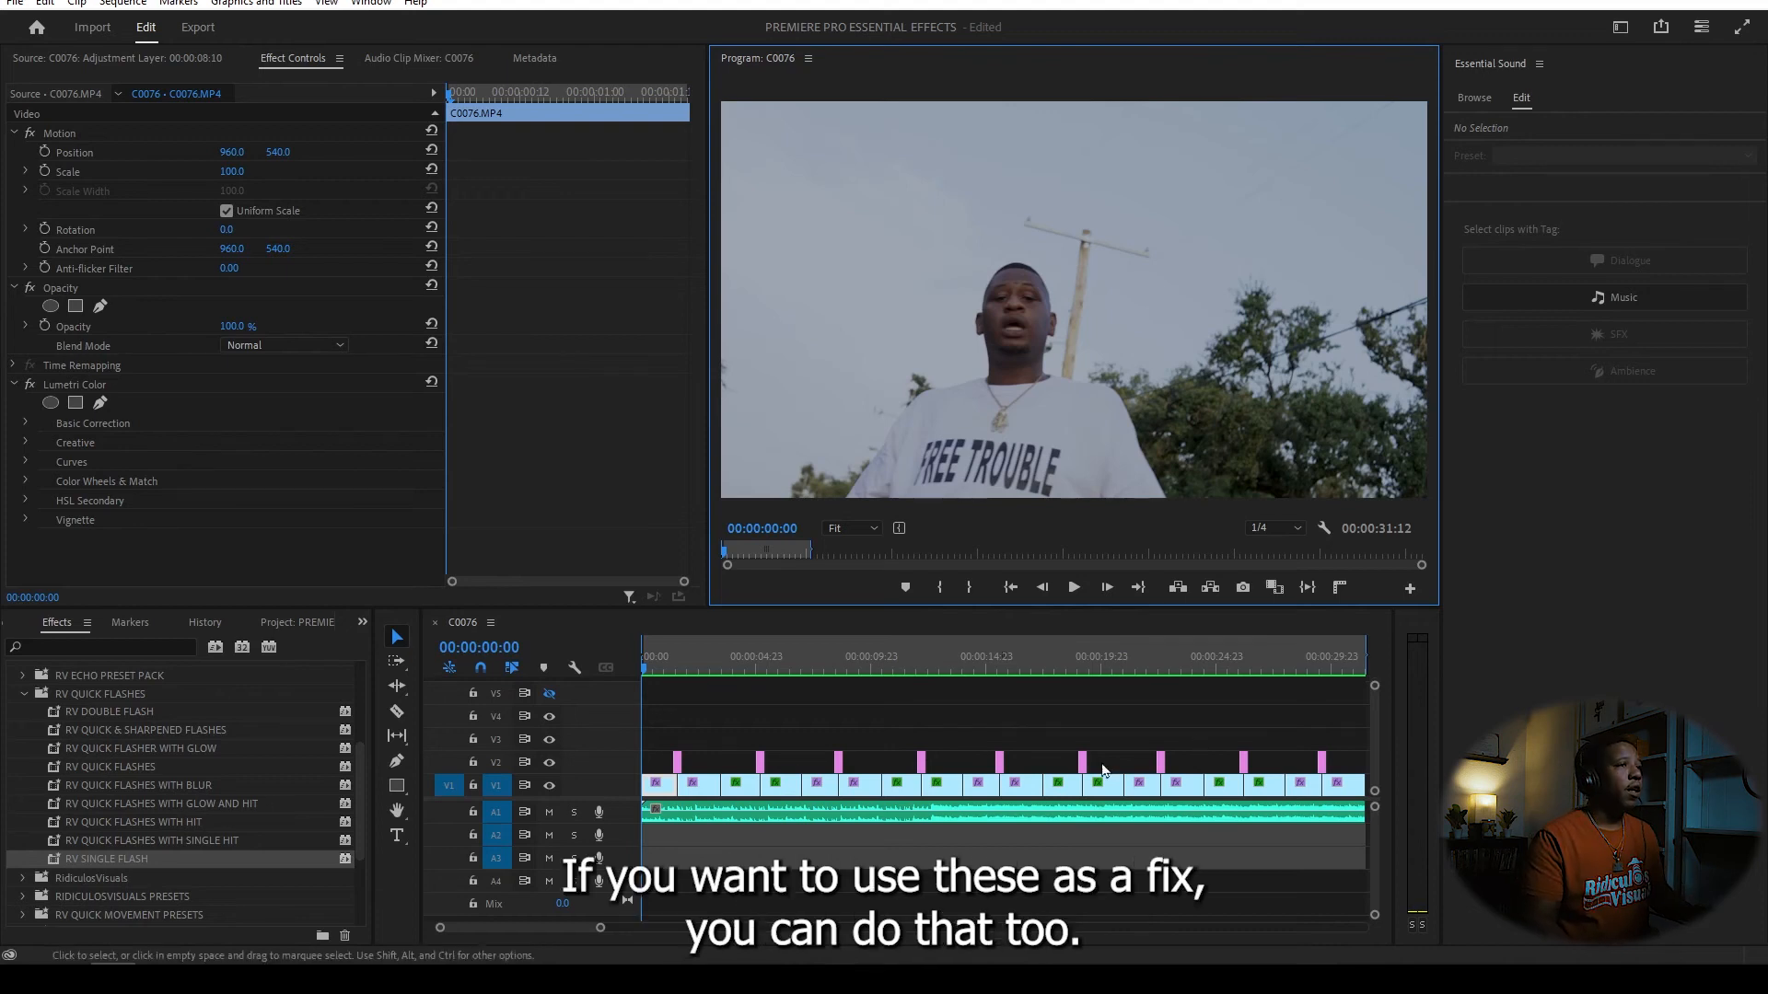
{"action": "mouse_move", "coordinate": [143, 823]}
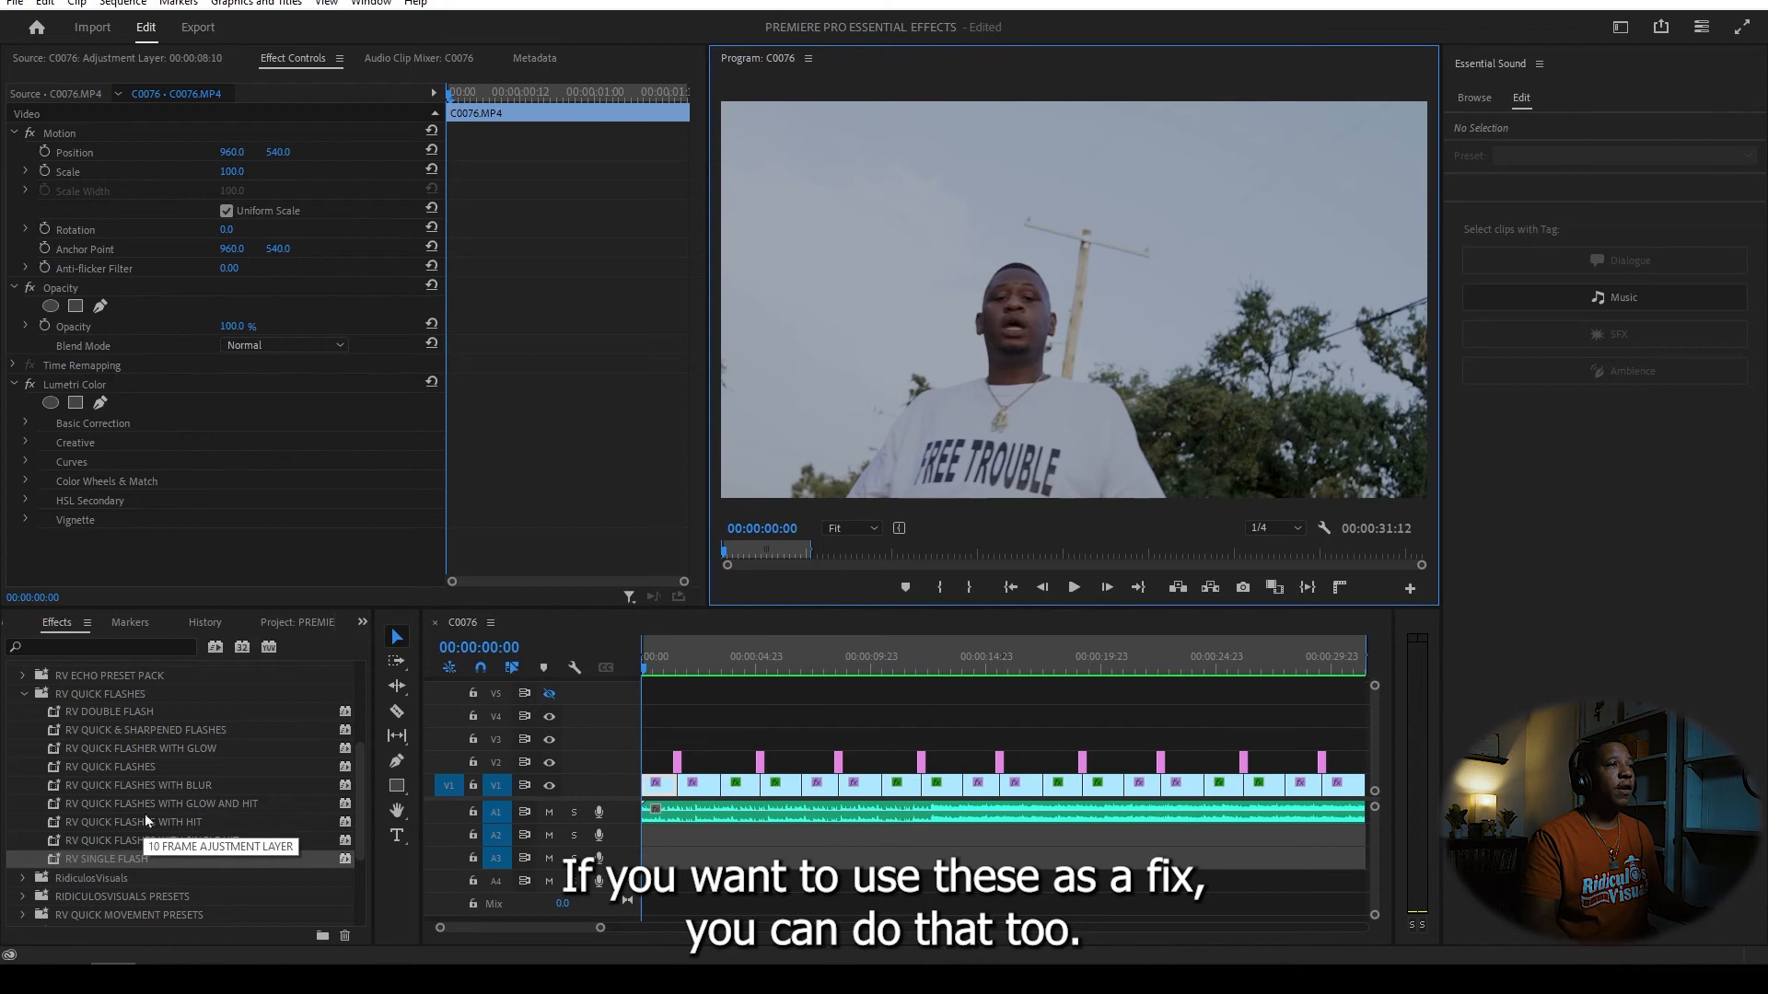
- Cue the playhead to about 00:00:08:21 on the timeline ruler
{"action": "left_click", "coordinate": [845, 656]}
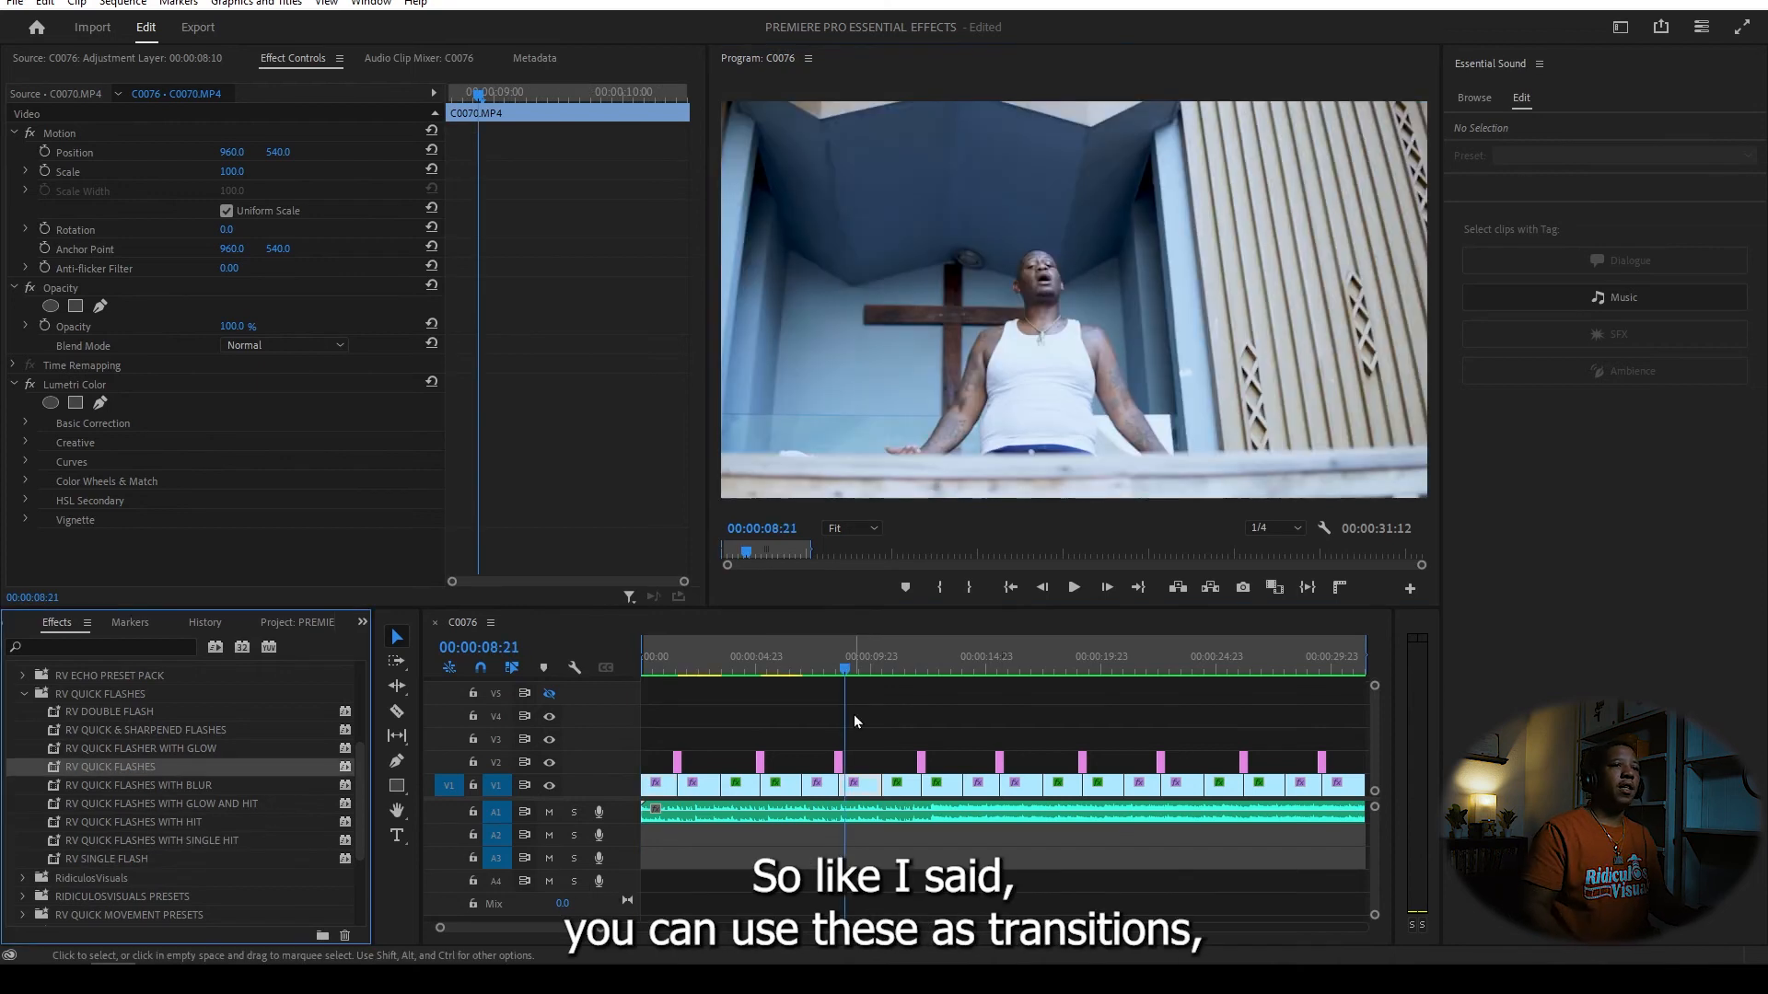